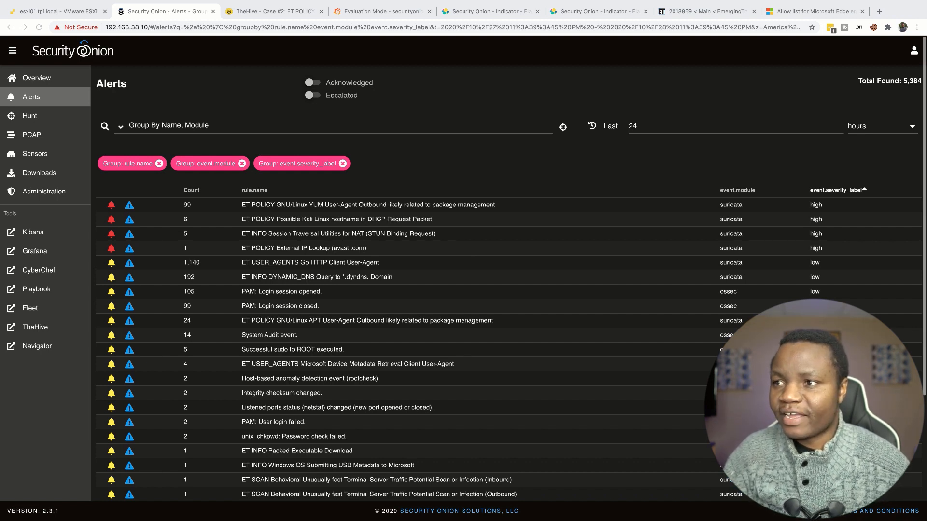
- Show the seconion01 VM summary in VMware ESXi: 4 CPUs, 24 GB memory
click(54, 10)
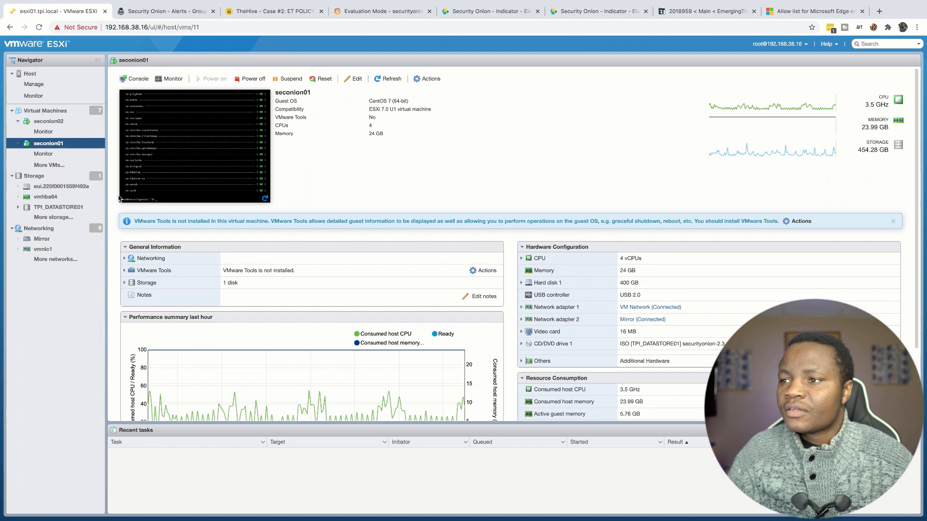
- Return to Security Onion's grouped Alerts list of 5,384 alerts
click(164, 10)
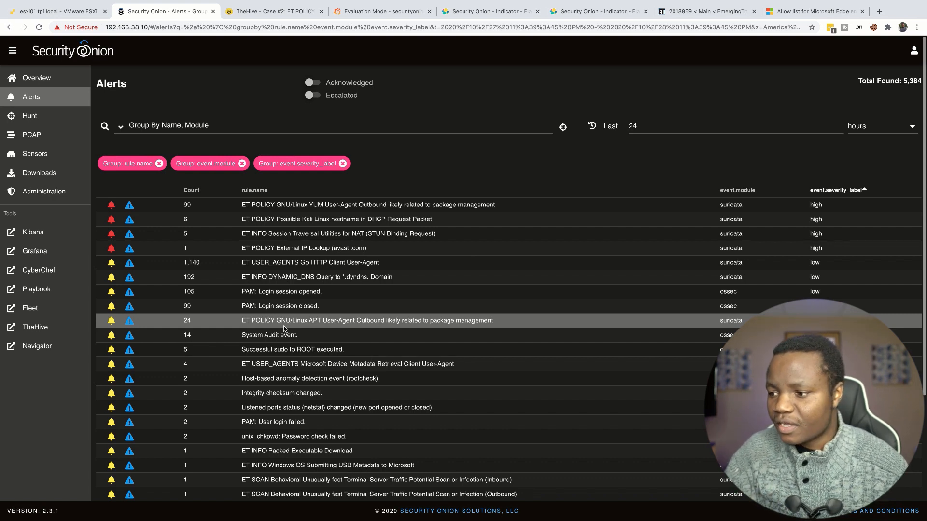
mouse_move(249, 471)
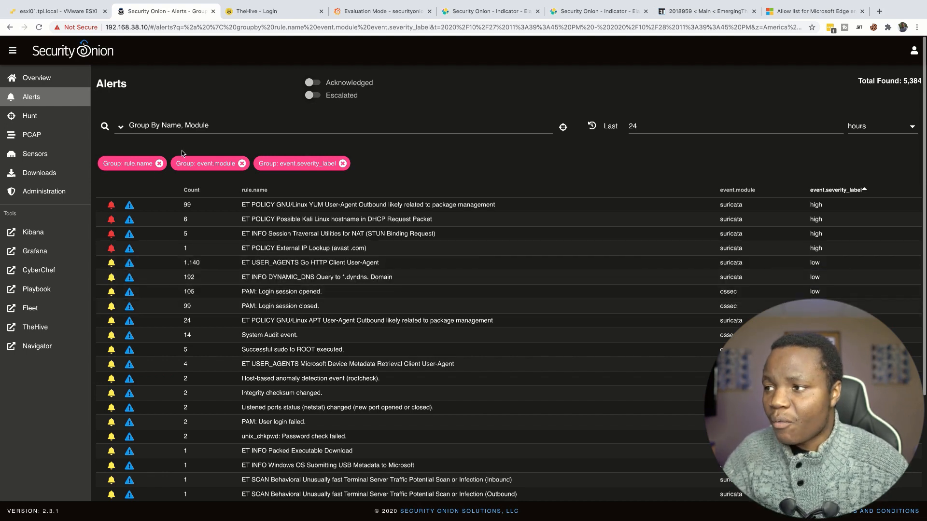
- Show acknowledged, escalated alerts and open the high-severity ET POLICY PE EXE or DLL download alert
click(313, 95)
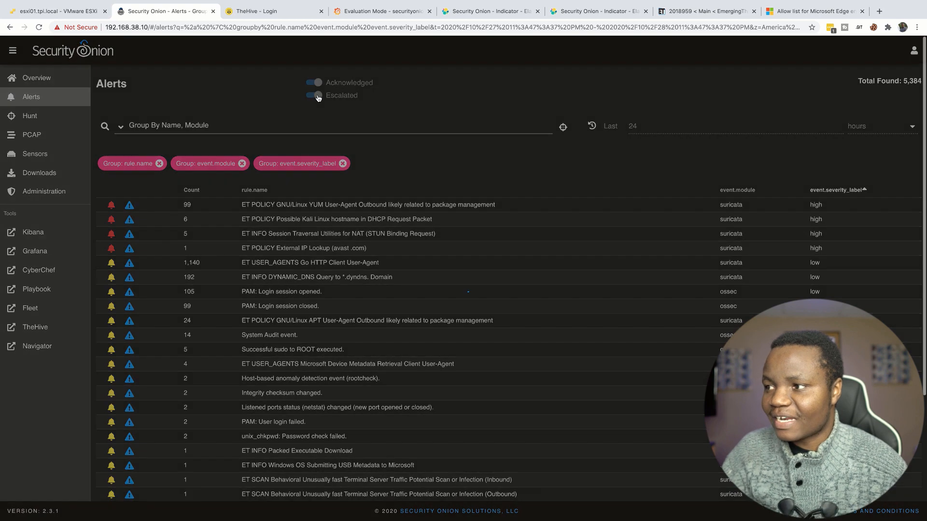
click(314, 95)
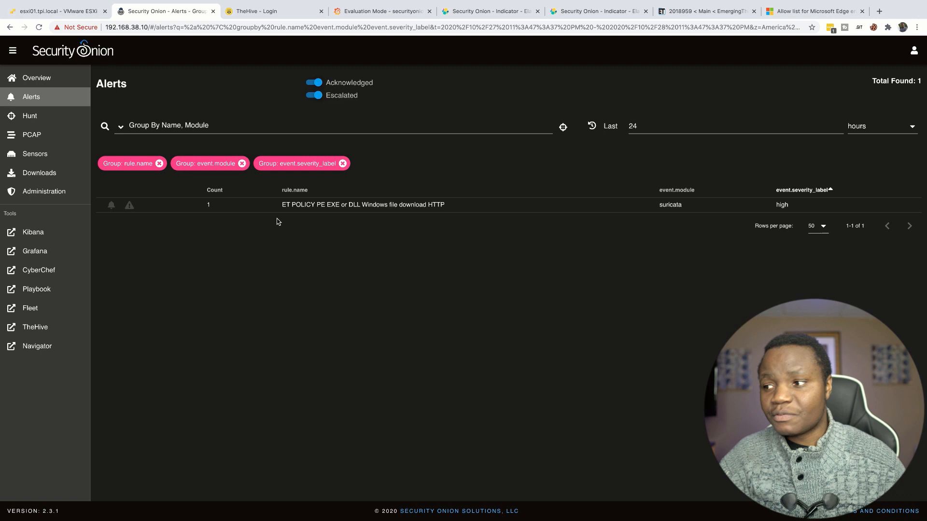
mouse_move(386, 214)
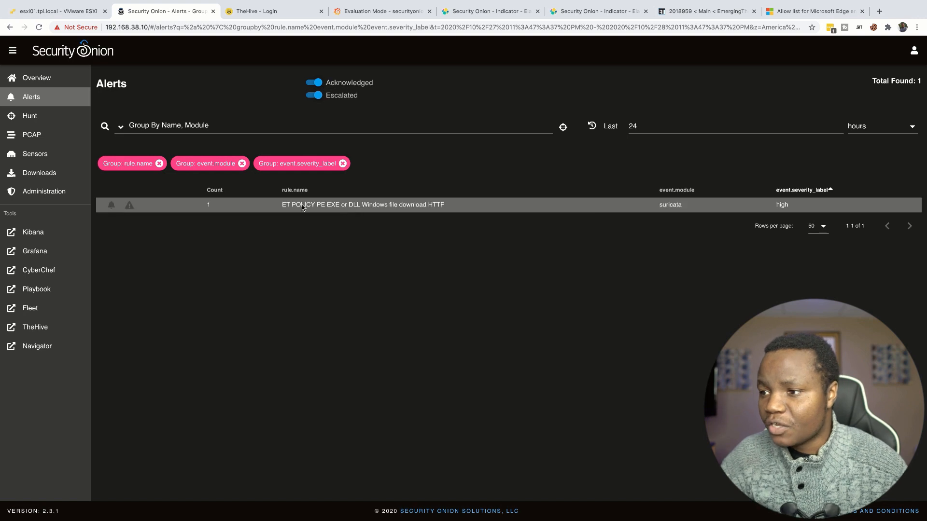
double_click(303, 204)
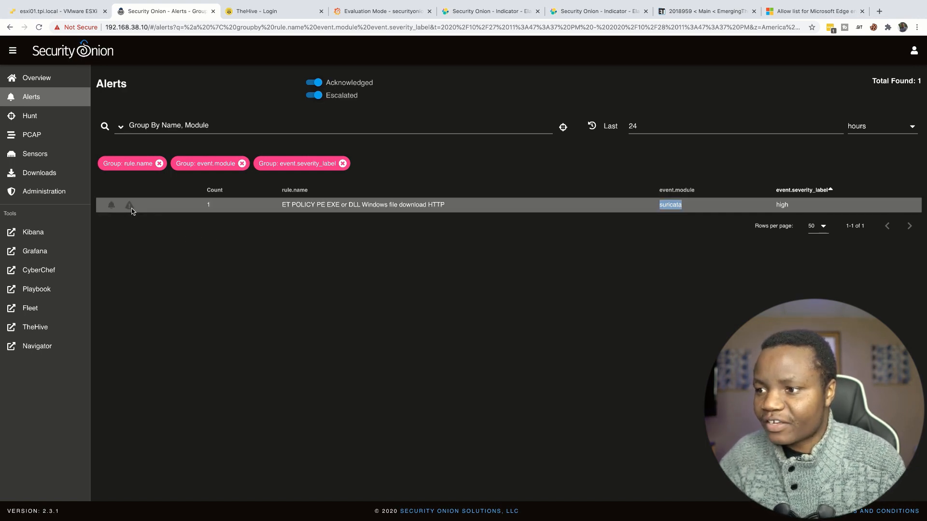
- Sign in to TheHive to check its three open cases, two for the PE download alert
click(129, 205)
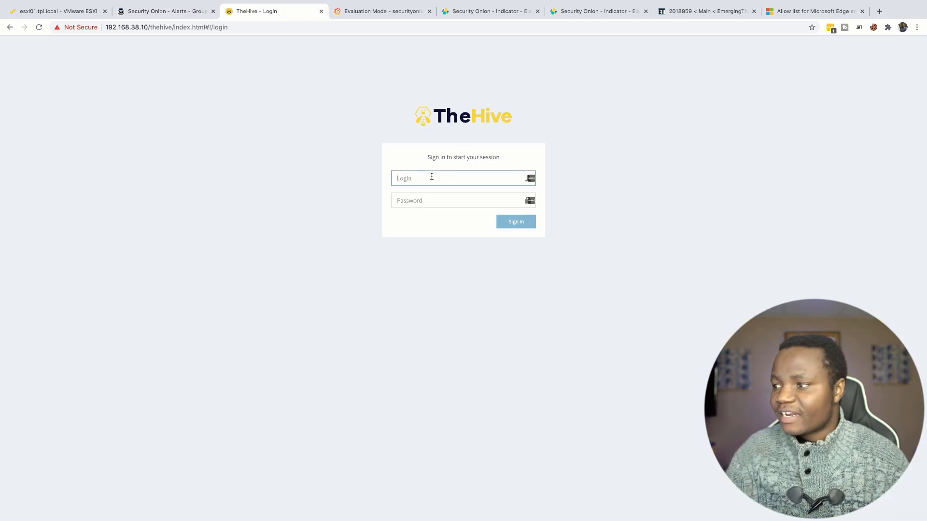
click(515, 221)
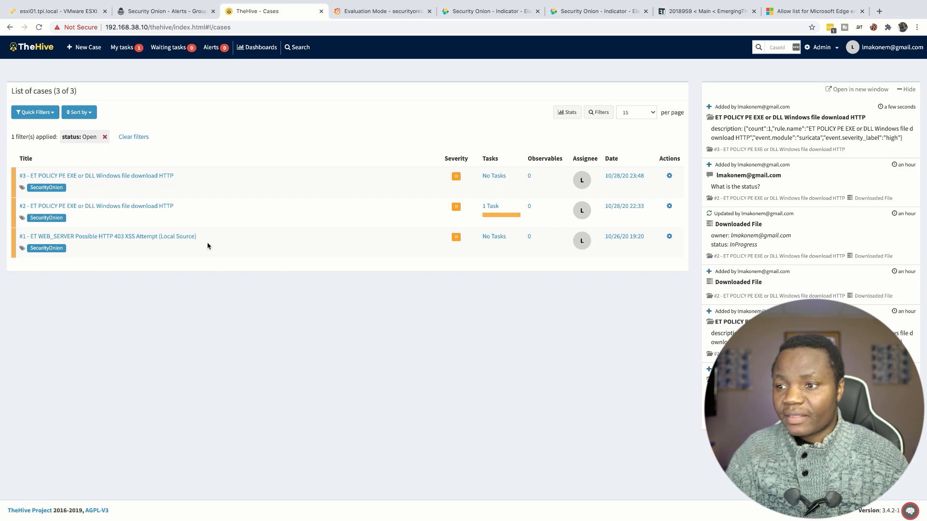
click(164, 11)
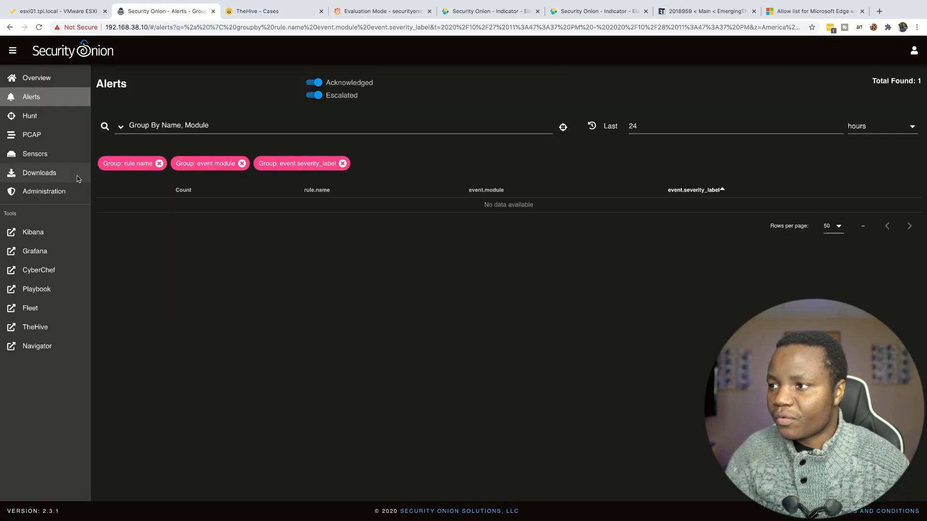
- Clear the Escalated and Acknowledged filters so all 5,459 alerts are listed
click(313, 95)
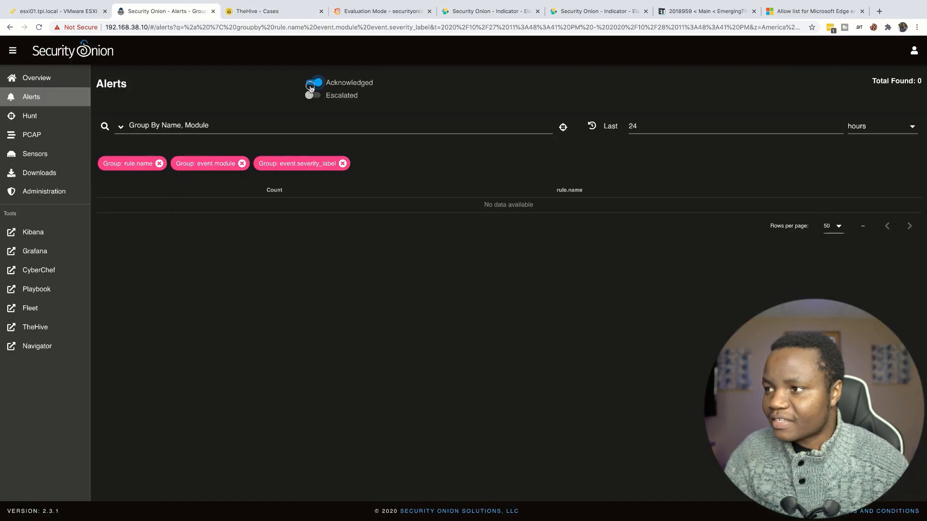
click(312, 82)
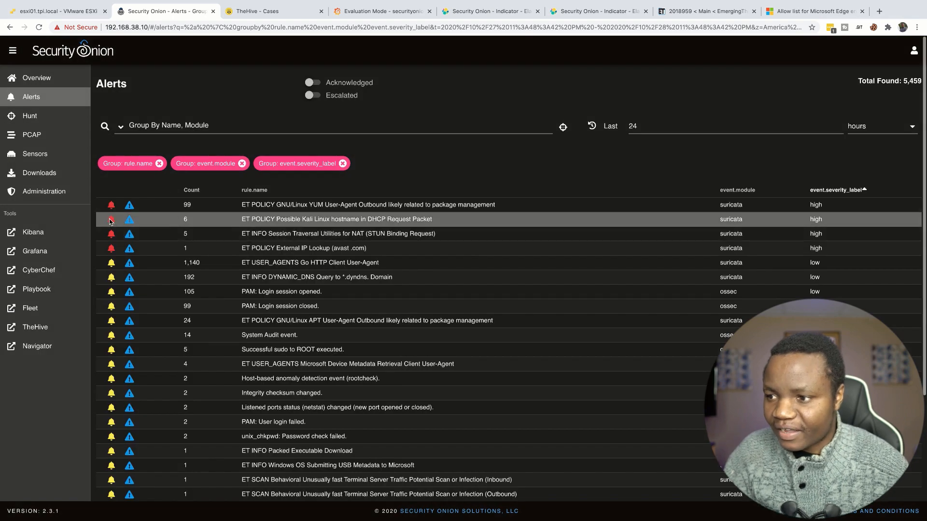
mouse_move(129, 219)
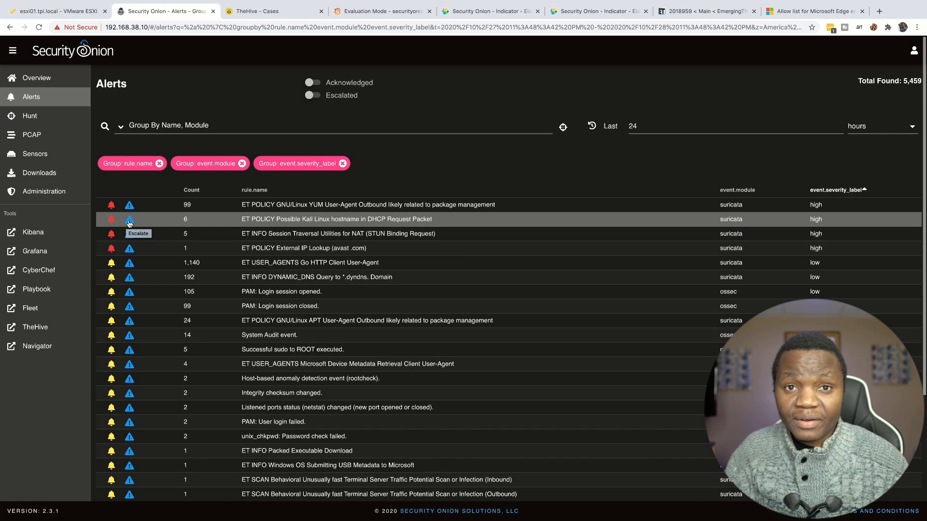
click(256, 11)
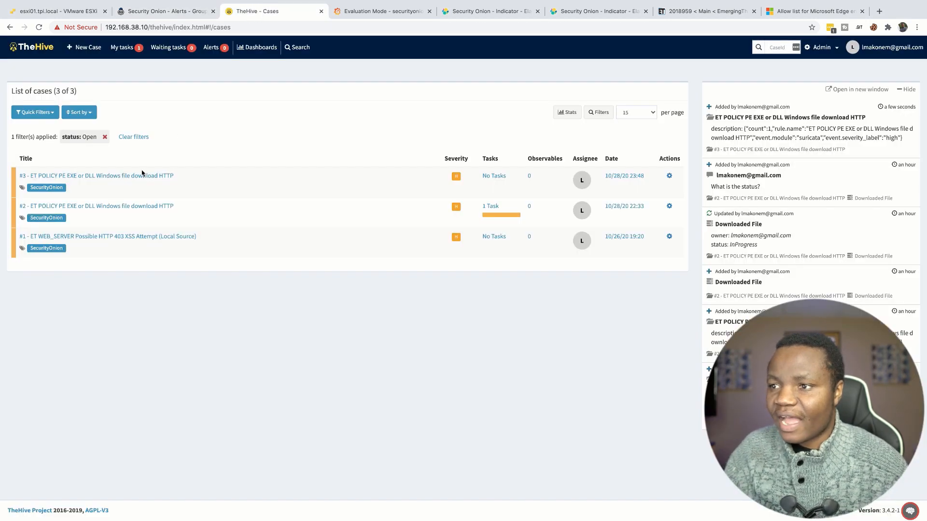
mouse_move(97, 254)
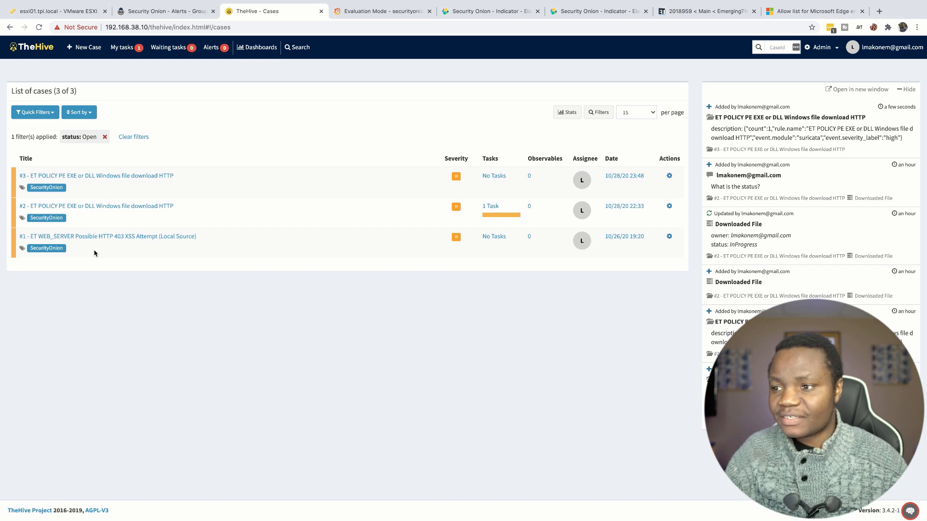
mouse_move(158, 214)
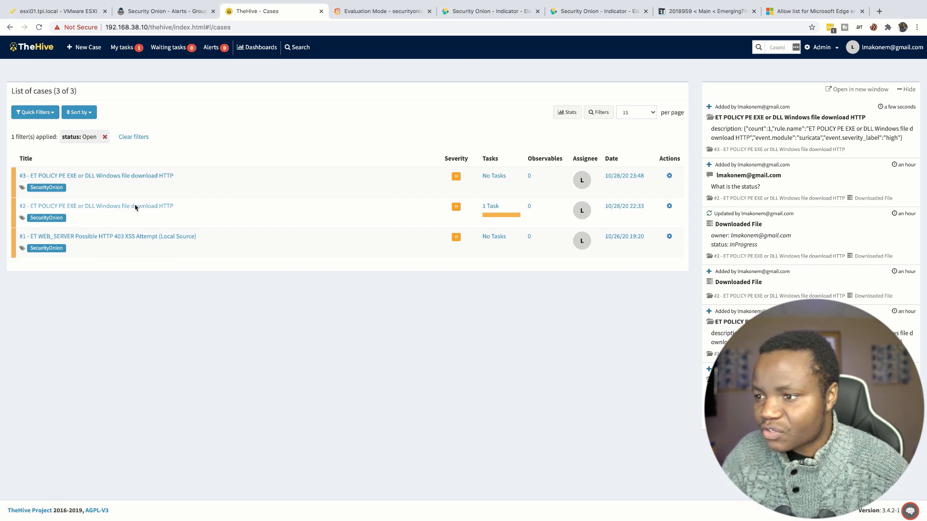
- Open TheHive case #2 for the PE EXE or DLL download alert and review its description
click(96, 206)
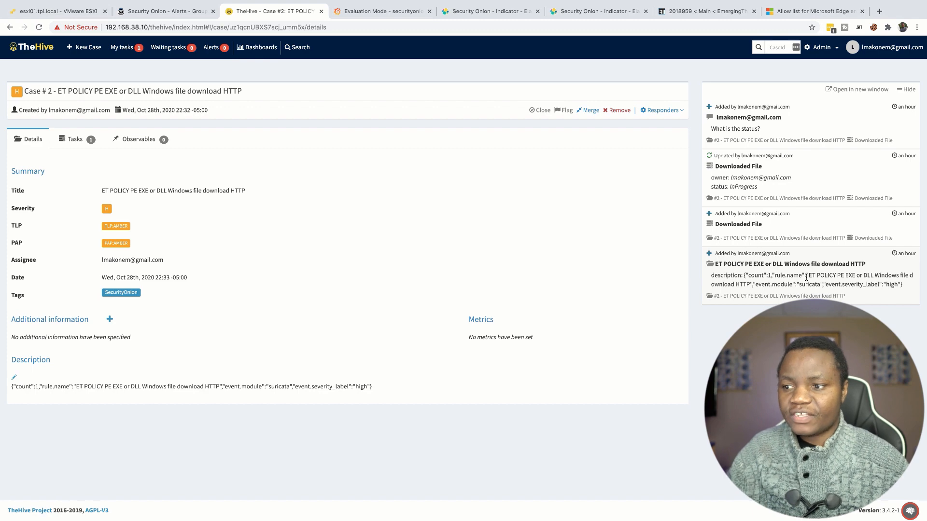
click(164, 11)
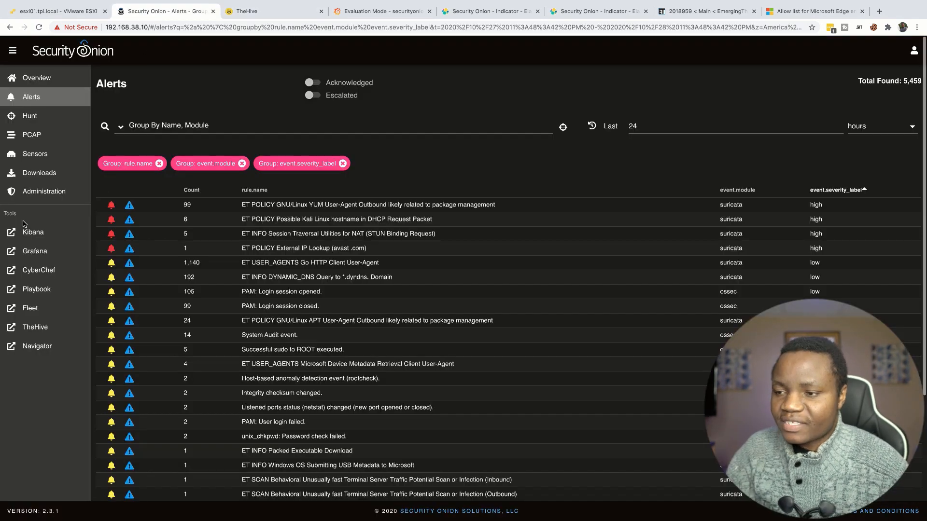
mouse_move(307, 32)
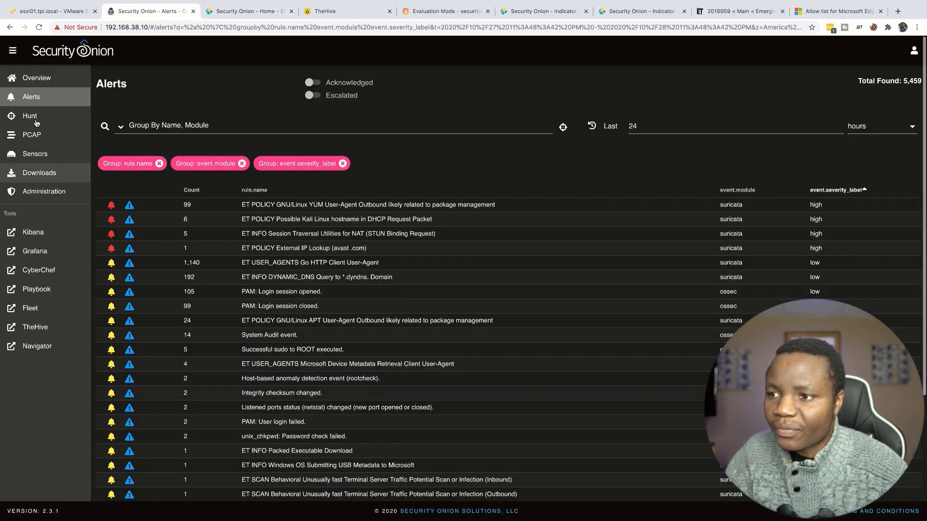
- Hunt for destination IP 205.185.216.42 over the last 24 hours, finding 33 events
click(30, 115)
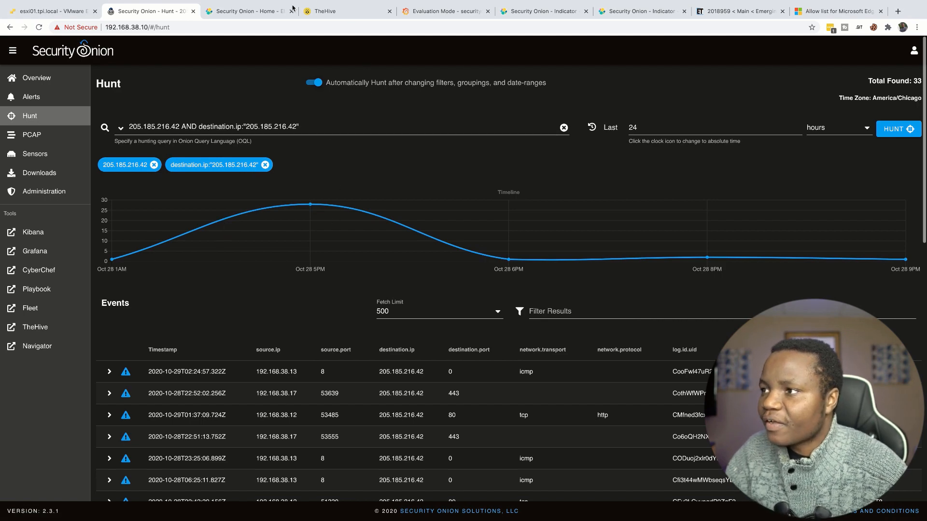
click(248, 11)
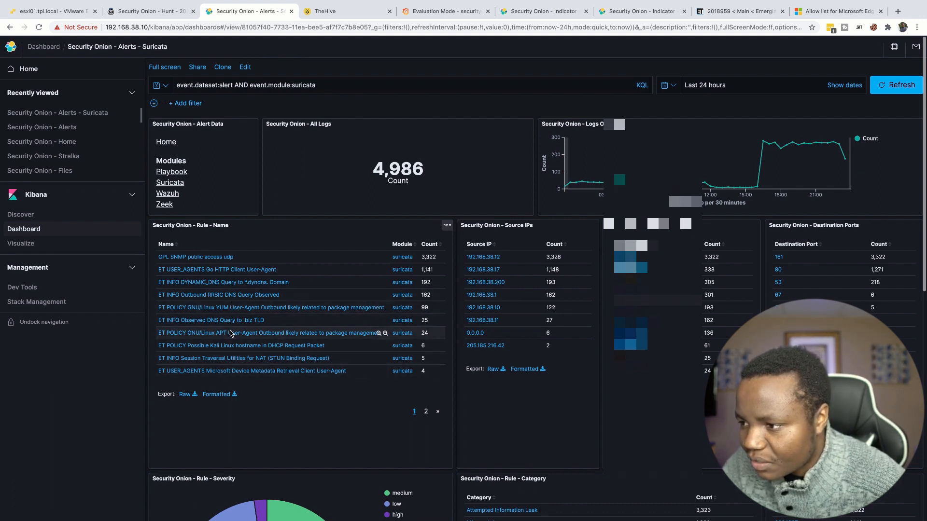
- Filter the Kibana Suricata alerts dashboard to high severity, narrowing it to 112 alerts
scroll(down, 3)
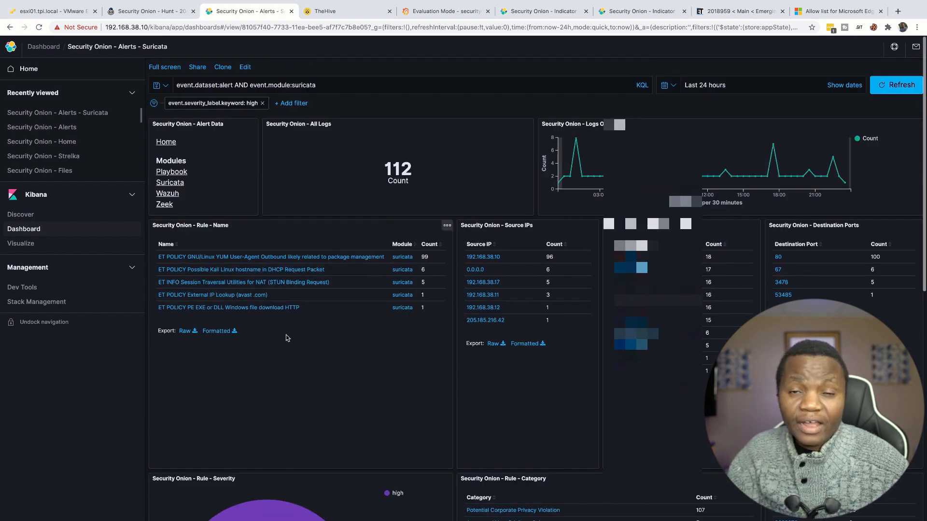
mouse_move(297, 322)
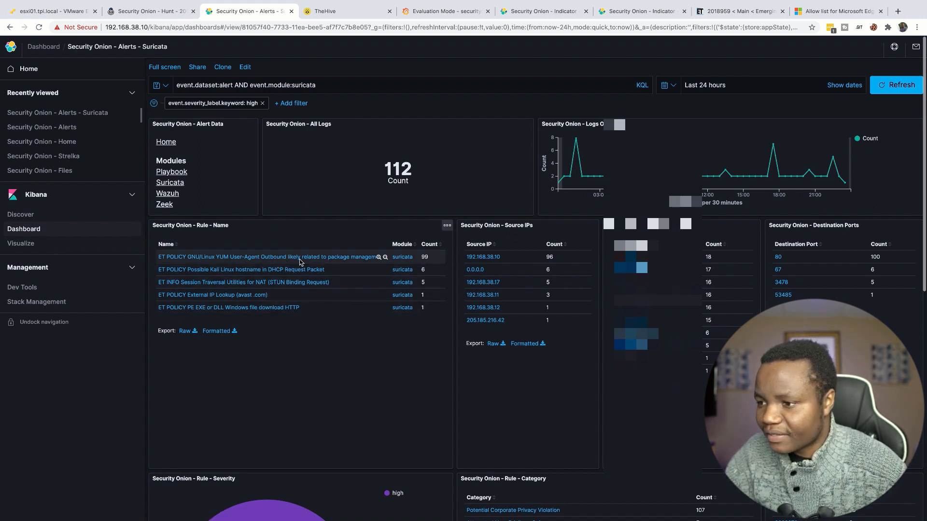
mouse_move(264, 307)
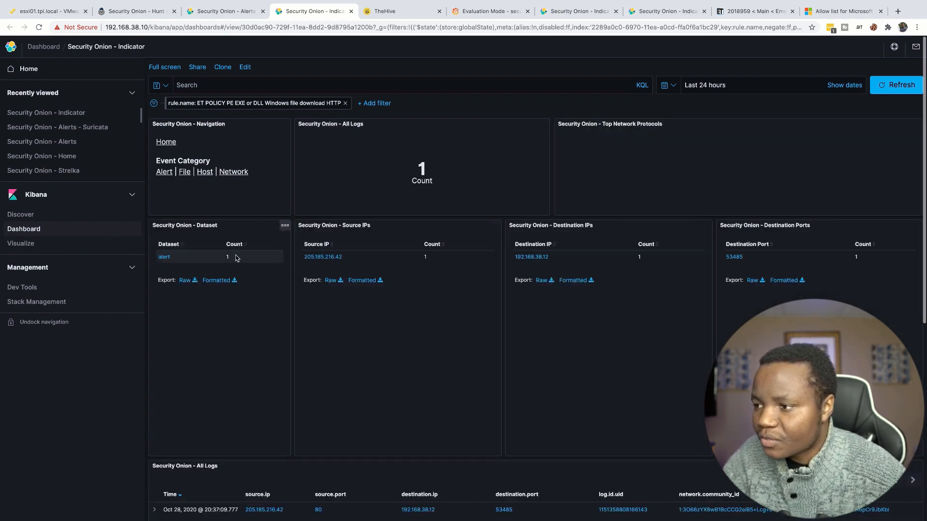
mouse_move(323, 257)
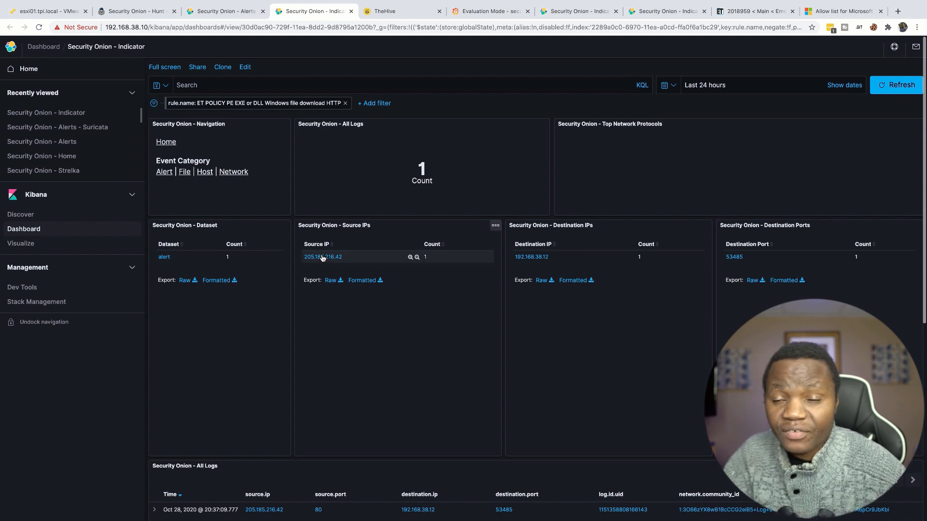
mouse_move(532, 256)
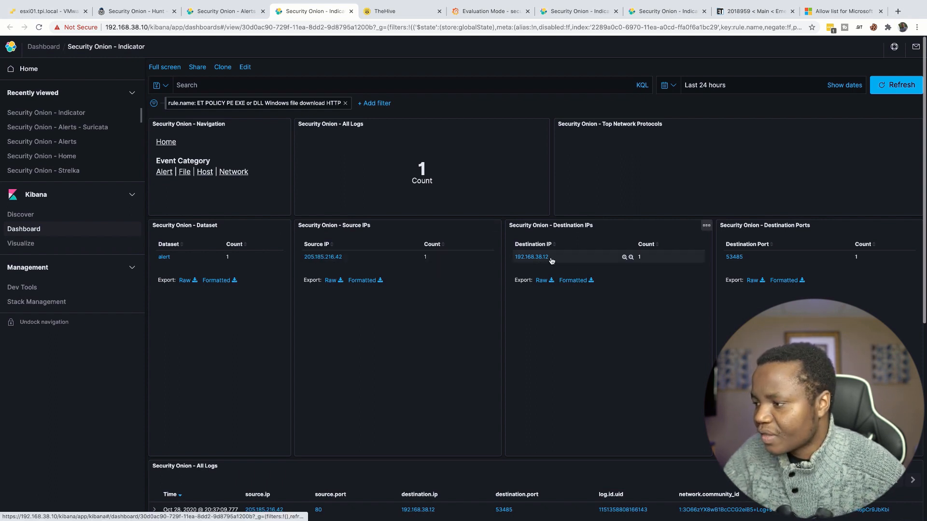
mouse_move(528, 263)
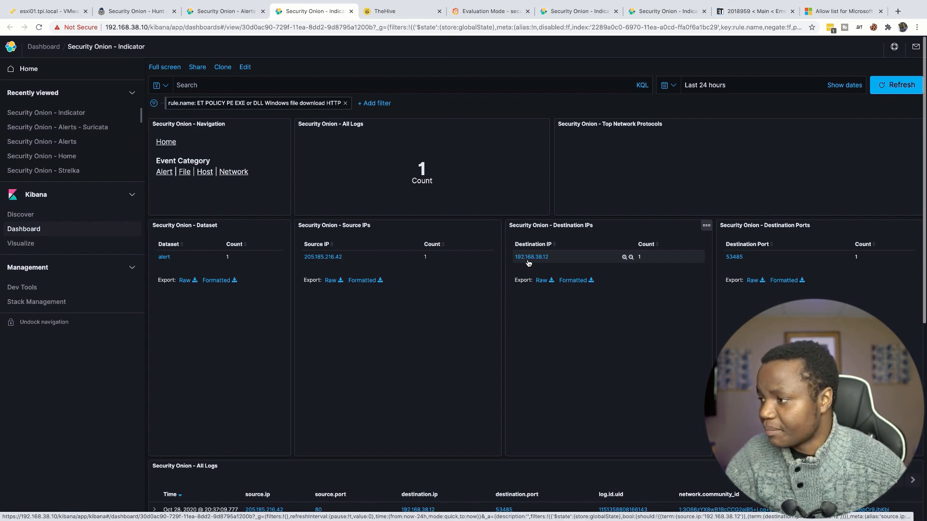
- Scroll the Indicator dashboard to the All Logs panel showing the 205.185.216.42 alert event
scroll(down, 3)
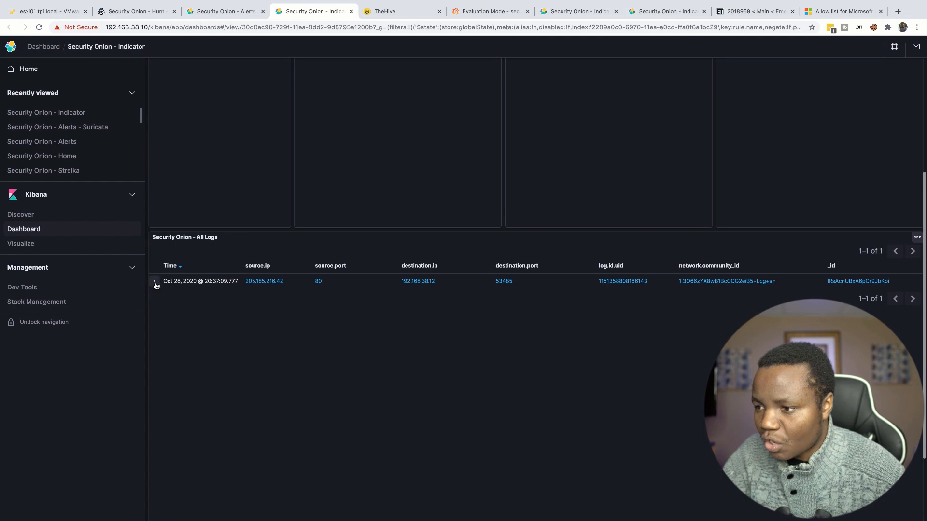
- Expand the alert event's fields and open its pre-filled TheHive case form in a new tab
click(154, 281)
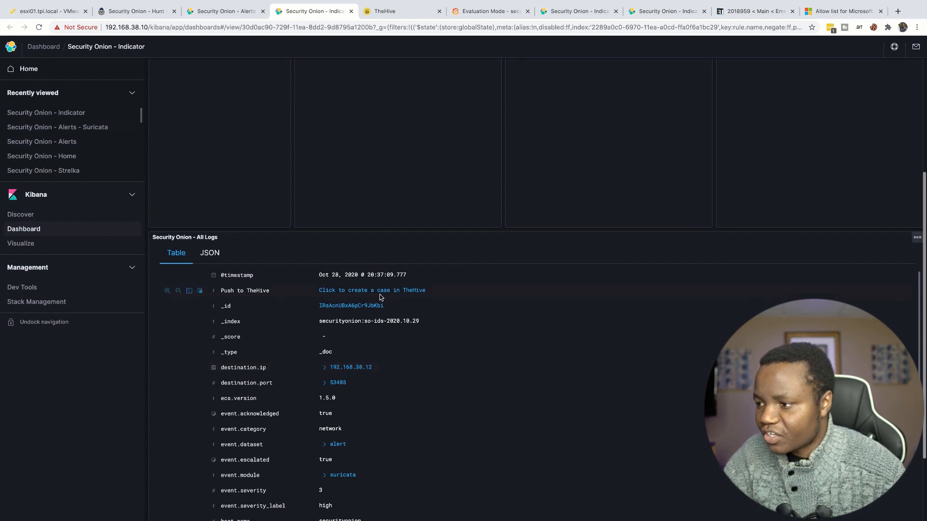
right_click(371, 289)
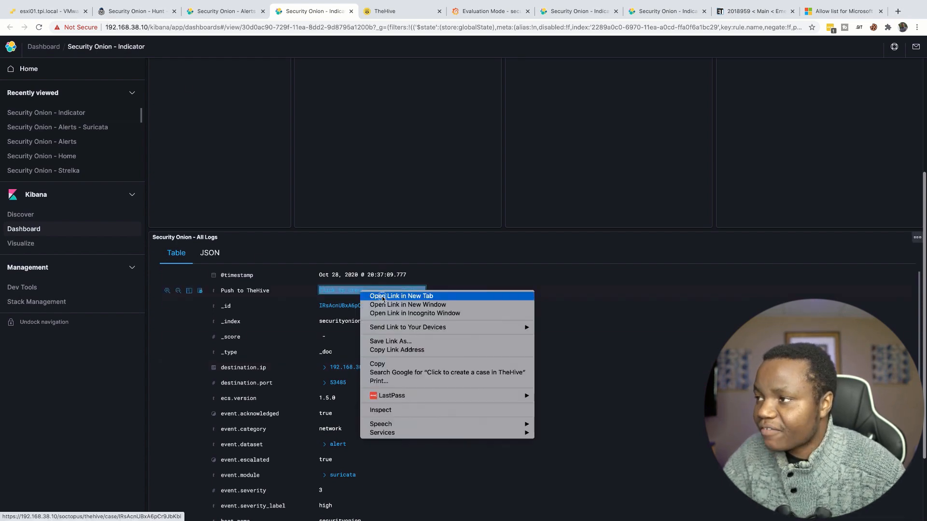
click(400, 296)
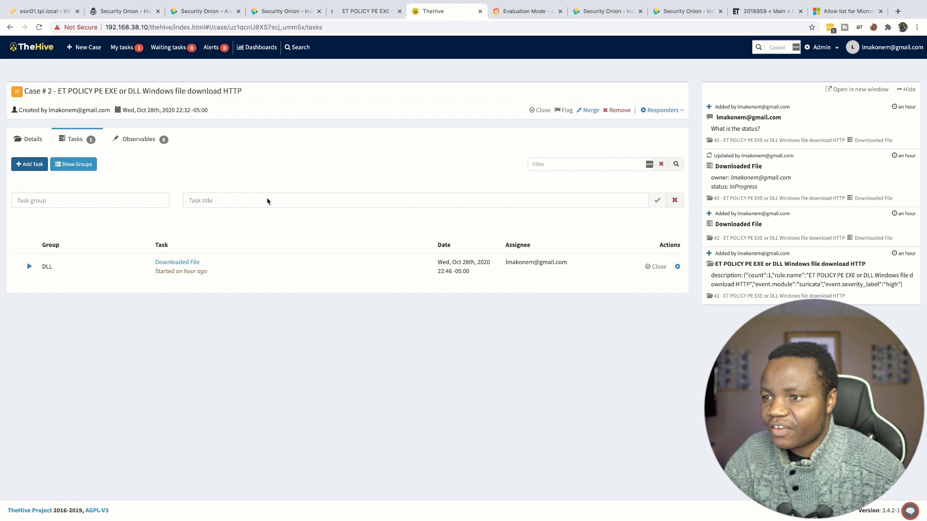
click(365, 10)
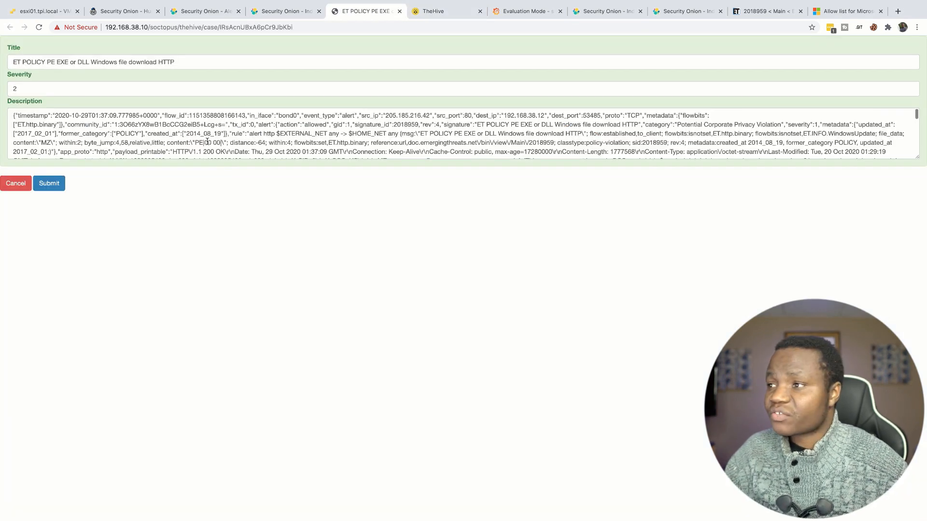
click(284, 10)
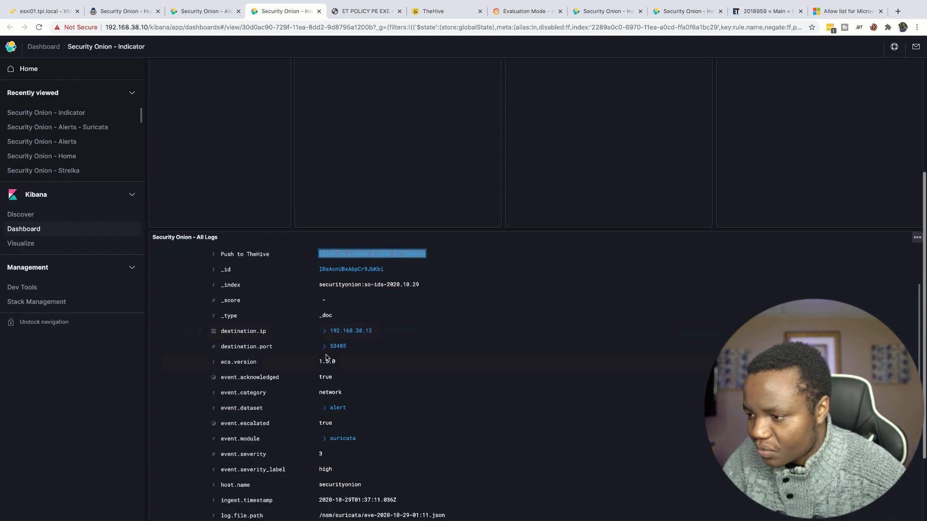
- Scroll to rule.reference and copy the doc.emergingthreats.net/2018959 reference URL
scroll(down, 3)
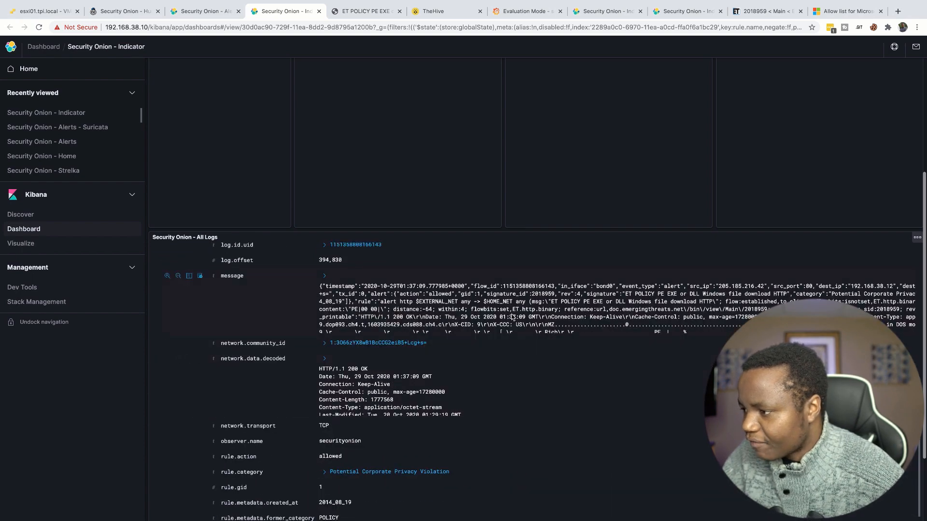
scroll(down, 3)
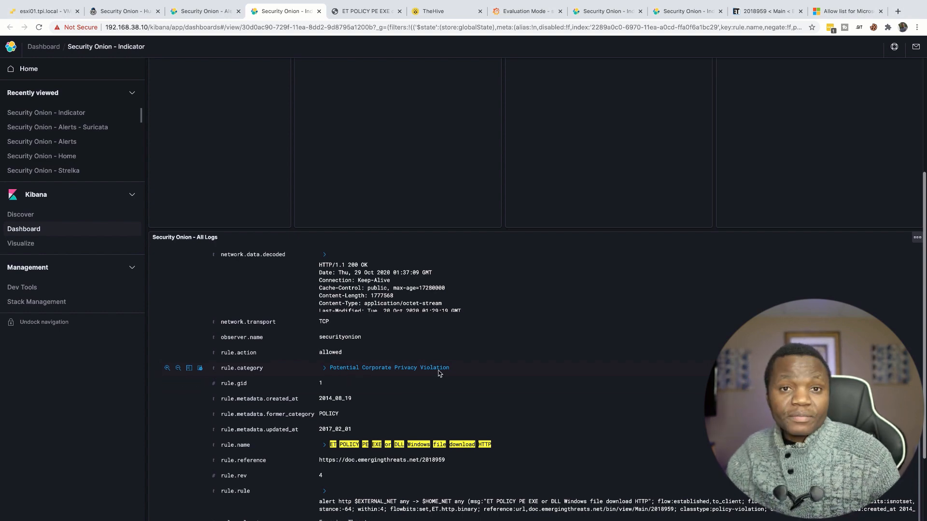
scroll(down, 3)
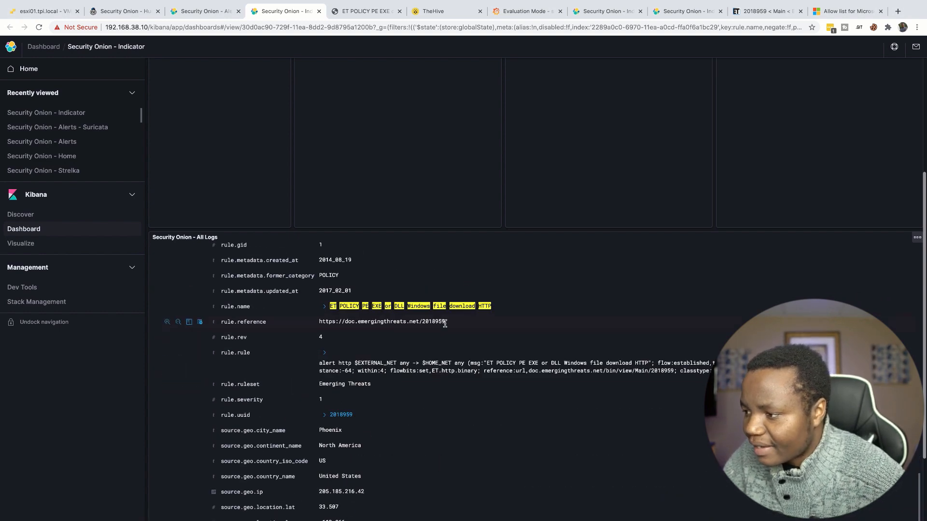
double_click(381, 322)
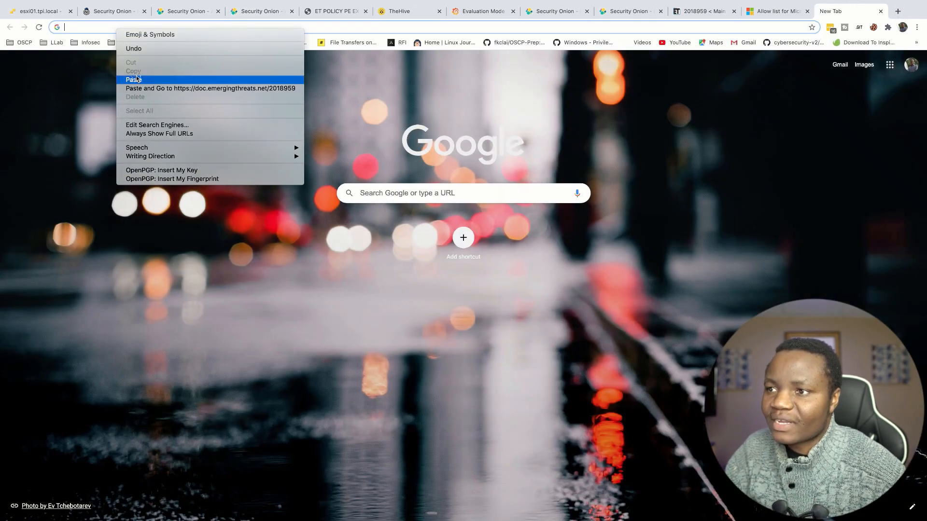
- Paste the reference URL into a new tab to load the Emerging Threats 2018959 page
click(210, 88)
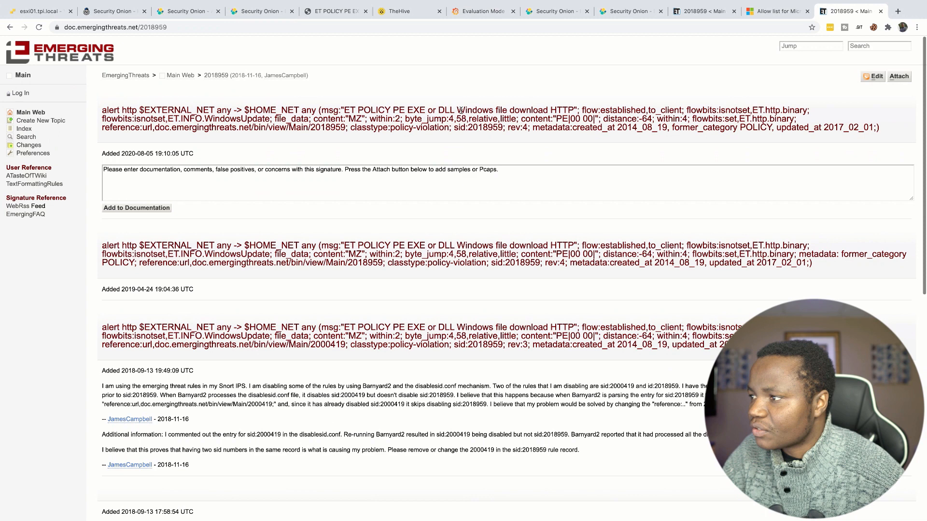
double_click(407, 110)
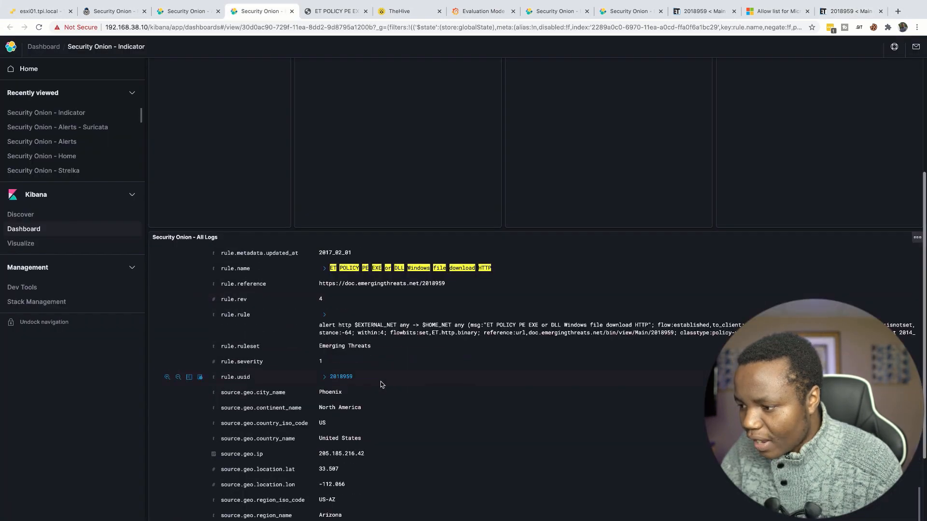
- Hunt for source IP 205.185.216.42 alone, dropping the destination.ip filter, yielding 108 events
double_click(342, 453)
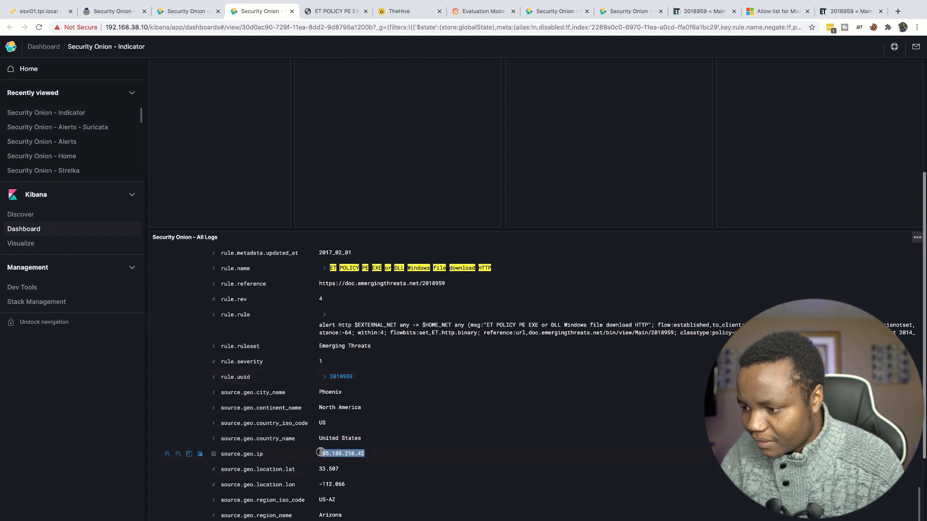
right_click(341, 453)
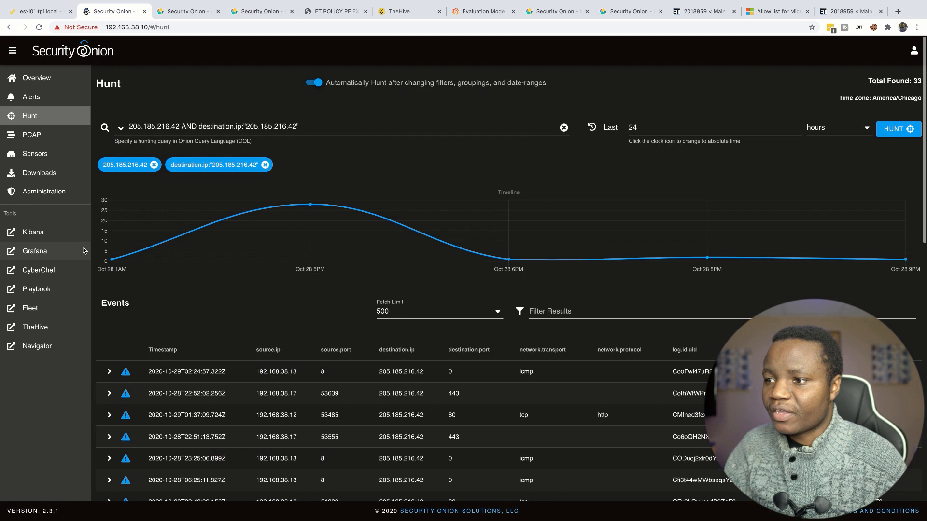
click(269, 130)
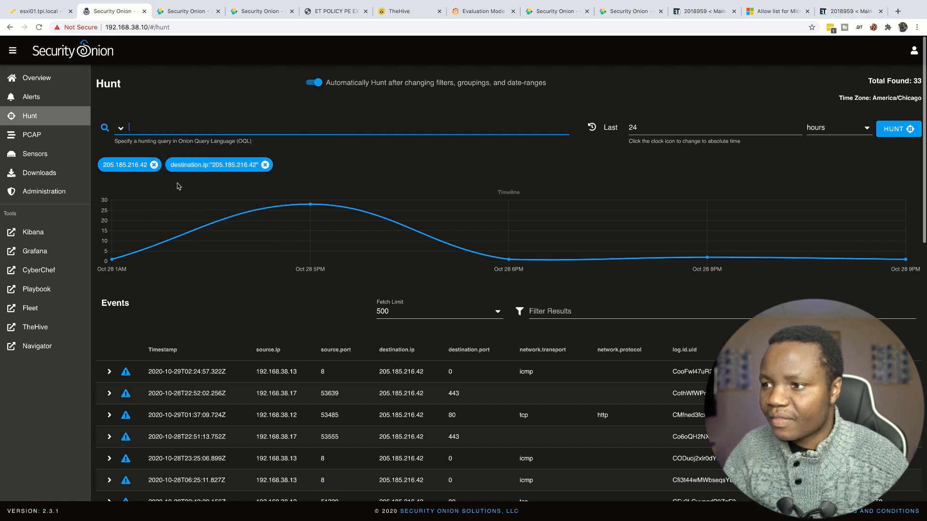
text(205.185.216.42)
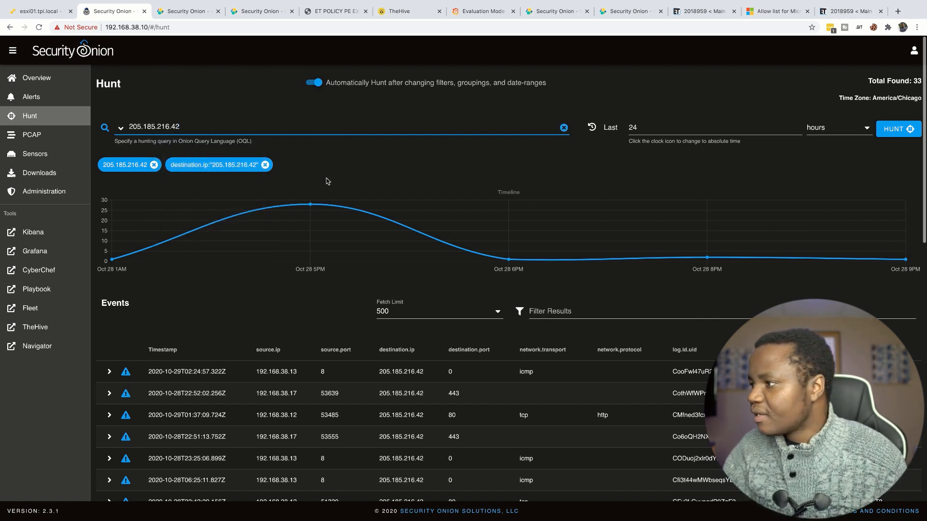
click(265, 164)
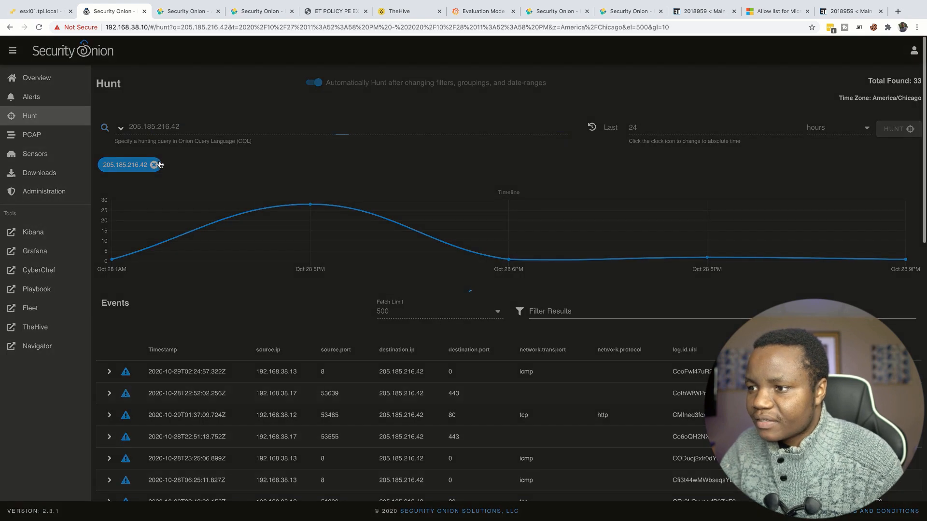
click(897, 129)
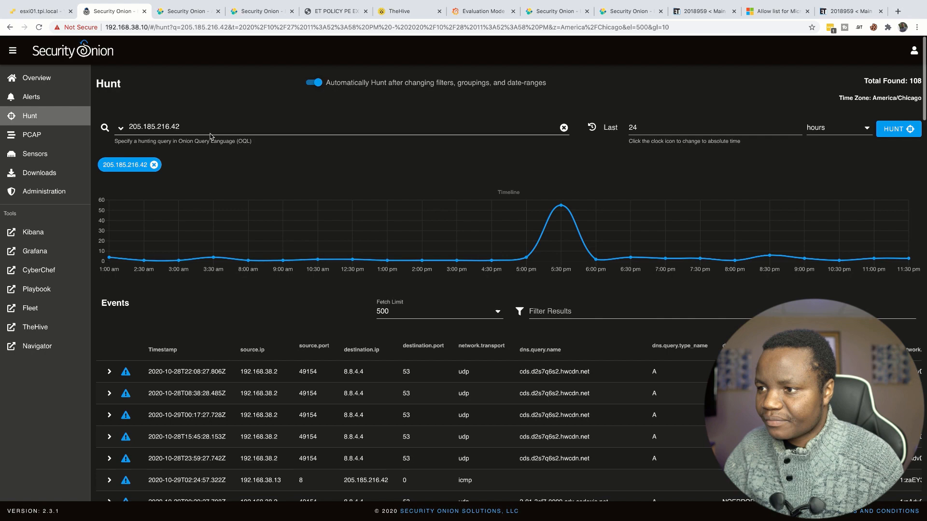
scroll(down, 3)
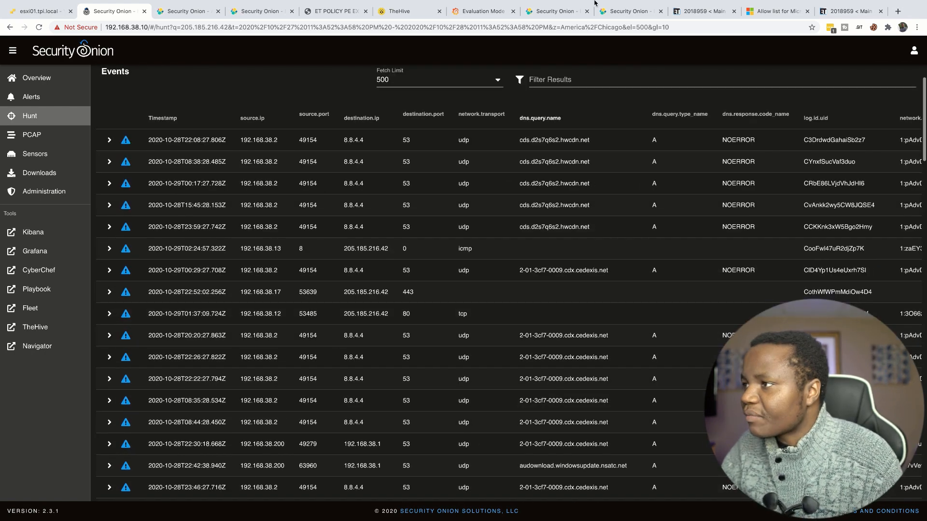
click(260, 10)
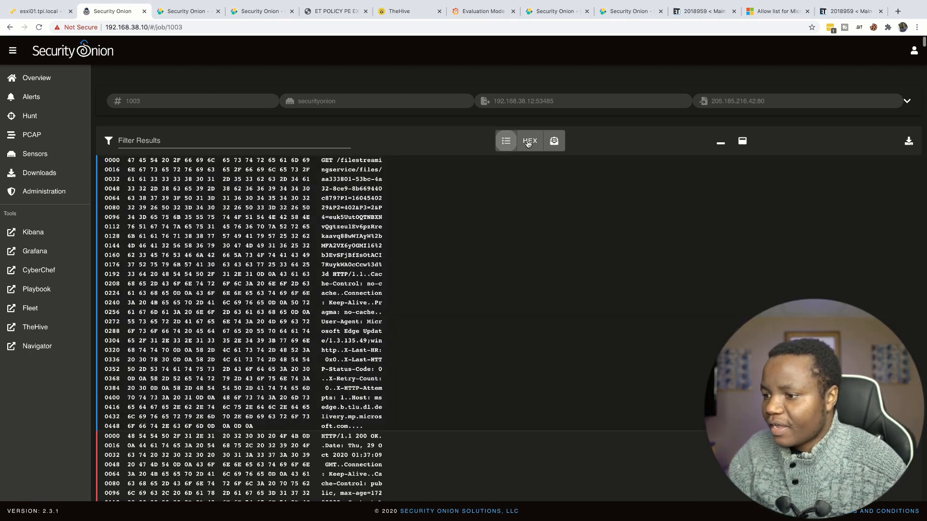
- Review job 1003's packet list and download its capture file for Wireshark
click(505, 141)
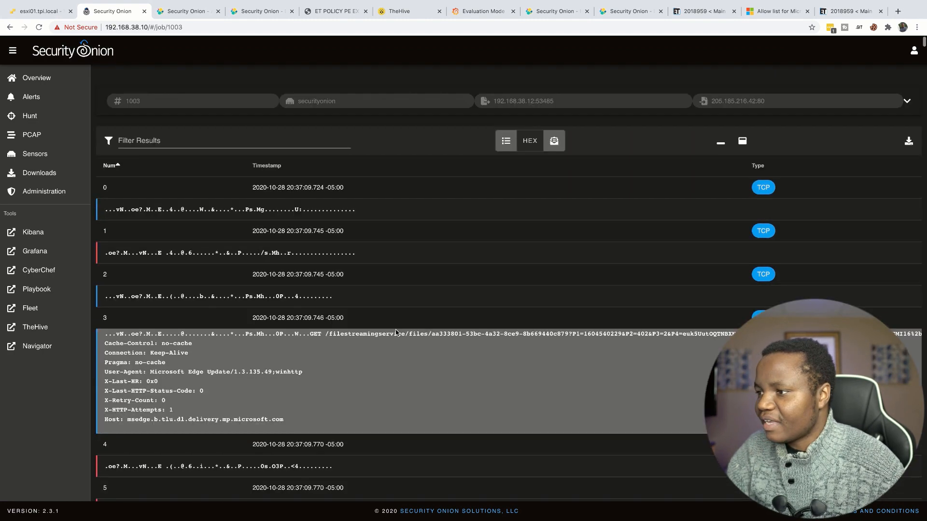
click(505, 140)
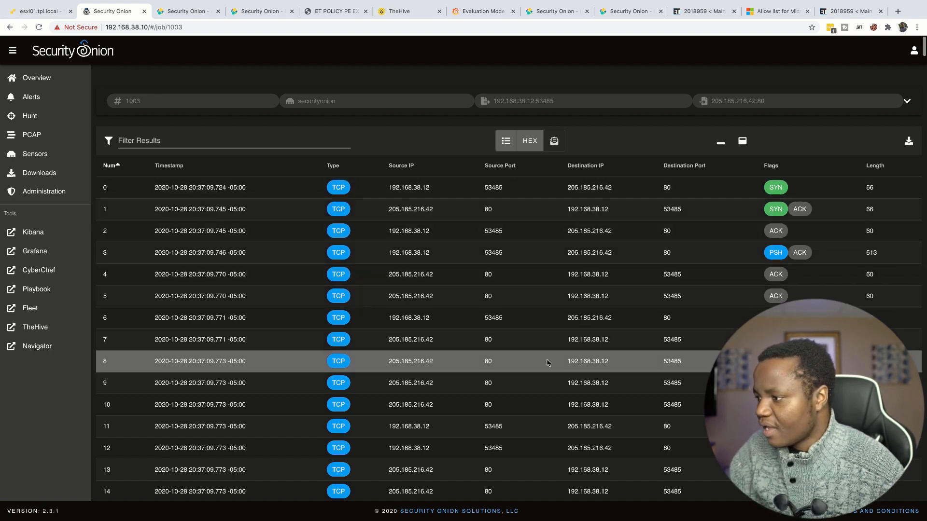
scroll(down, 3)
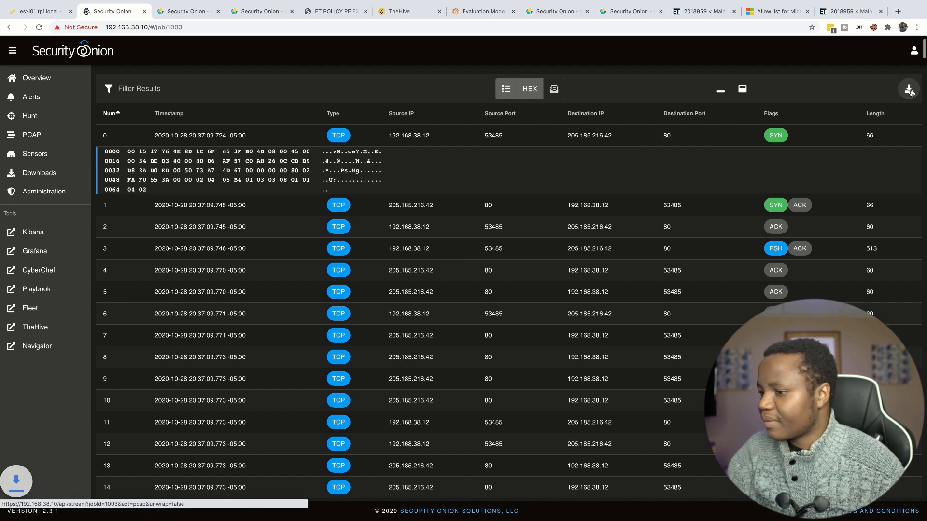
click(909, 90)
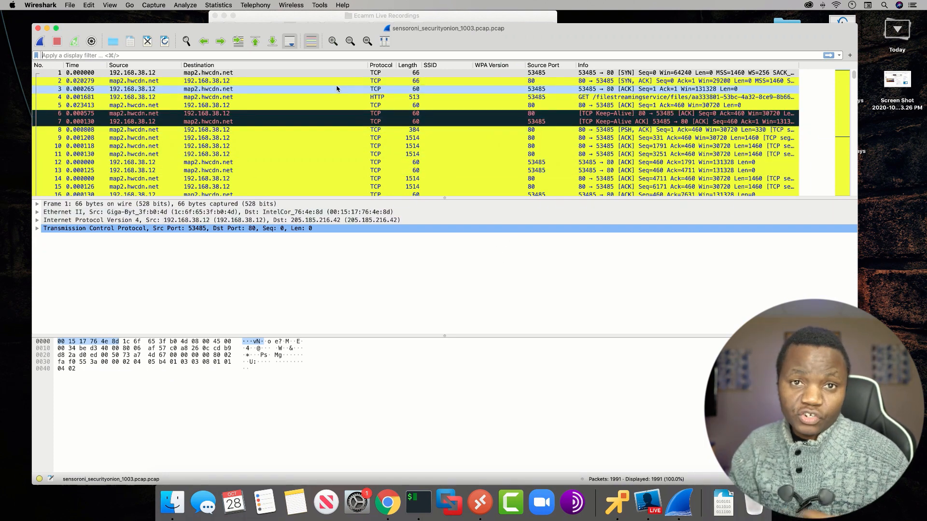
- Select packet 4, the HTTP GET for /filestreamingservice, and bring up its actions menu
click(460, 138)
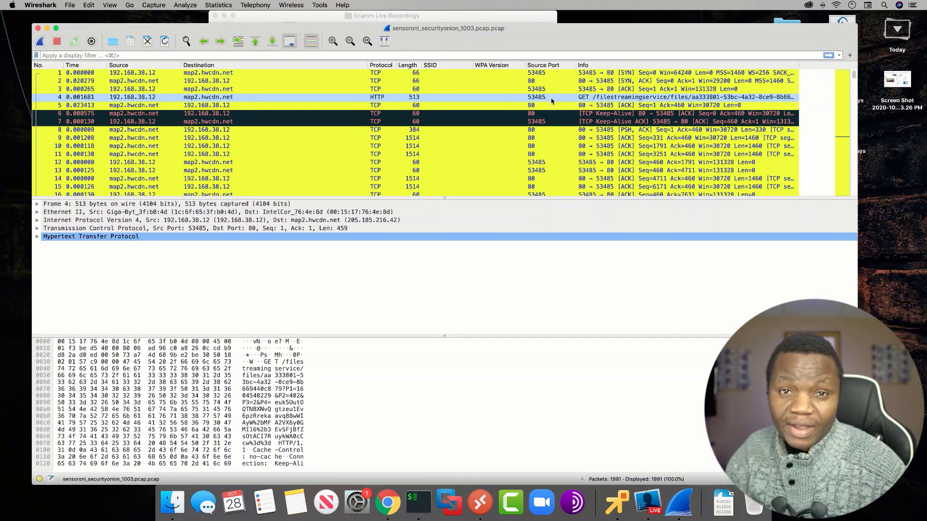
mouse_move(555, 101)
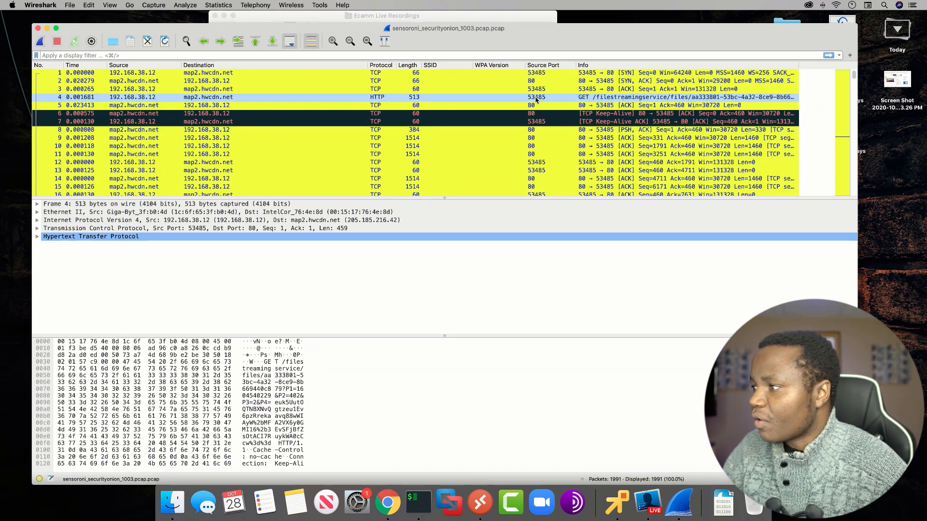
right_click(535, 97)
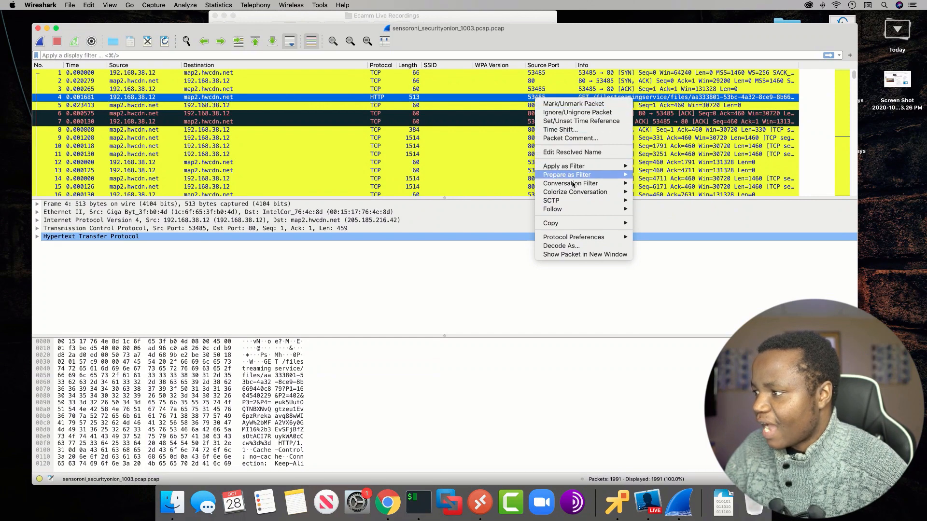
mouse_move(552, 208)
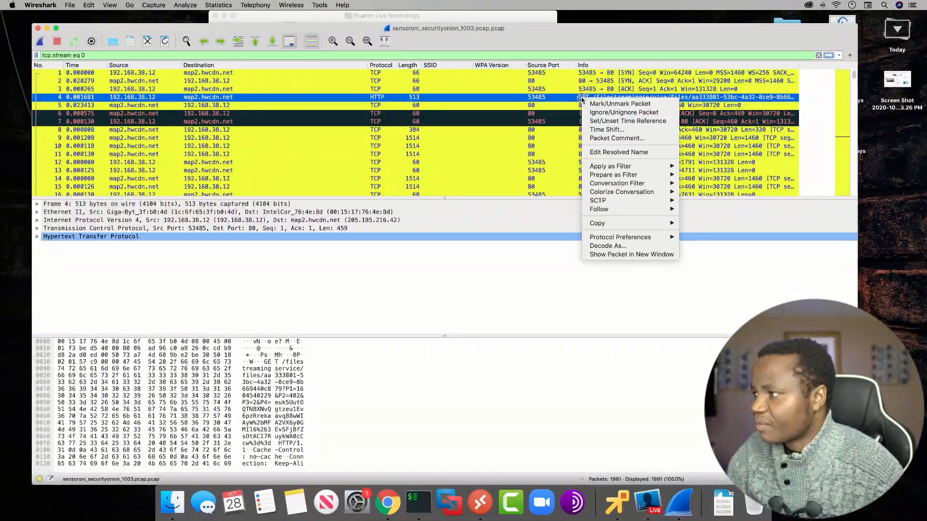
mouse_move(598, 208)
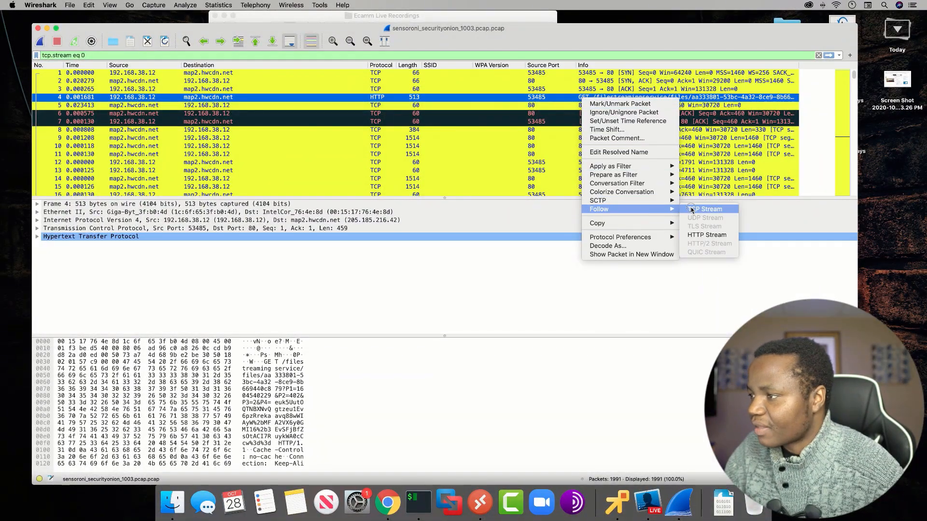
- Follow TCP stream 0 to read the Edge Update GET and 200 OK executable response
click(707, 209)
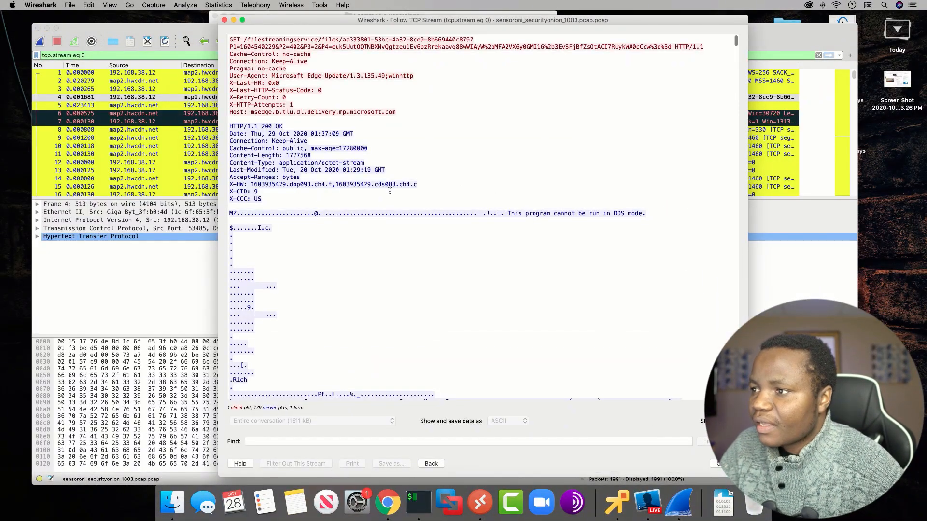
scroll(down, 3)
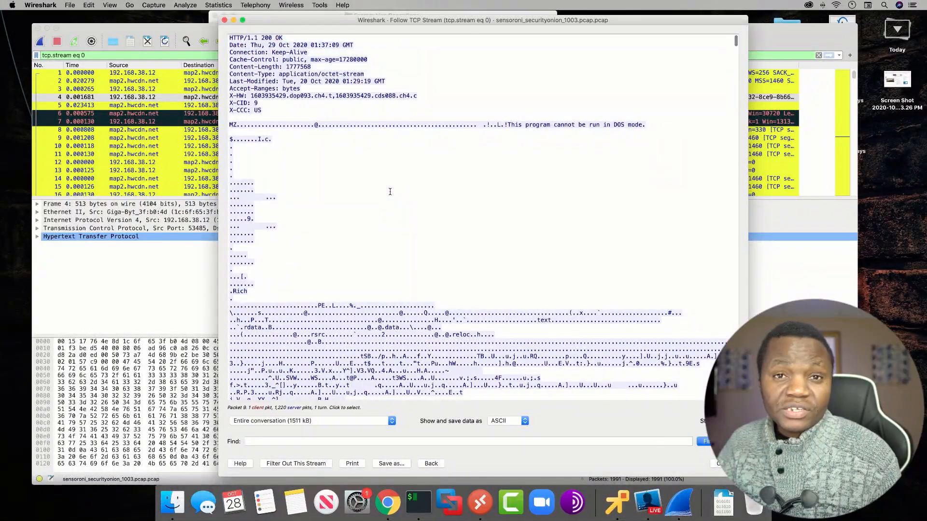
scroll(down, 3)
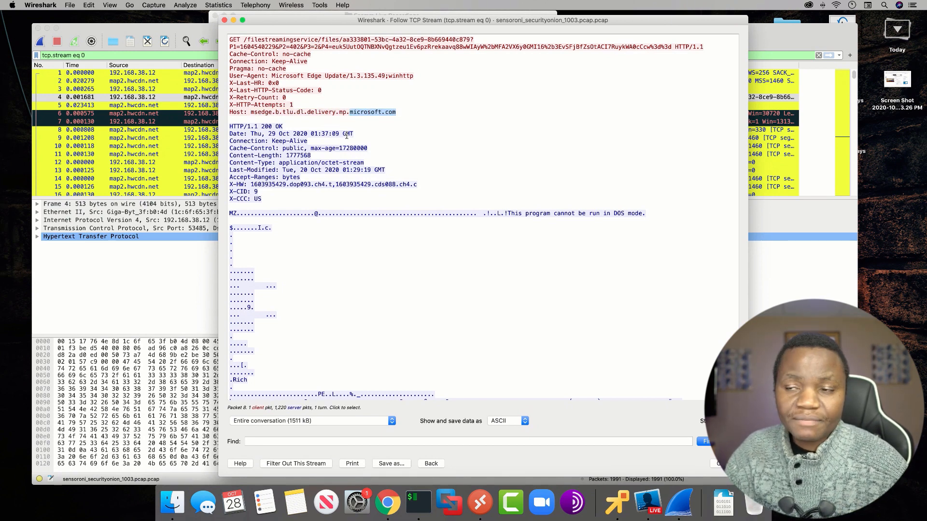
click(129, 129)
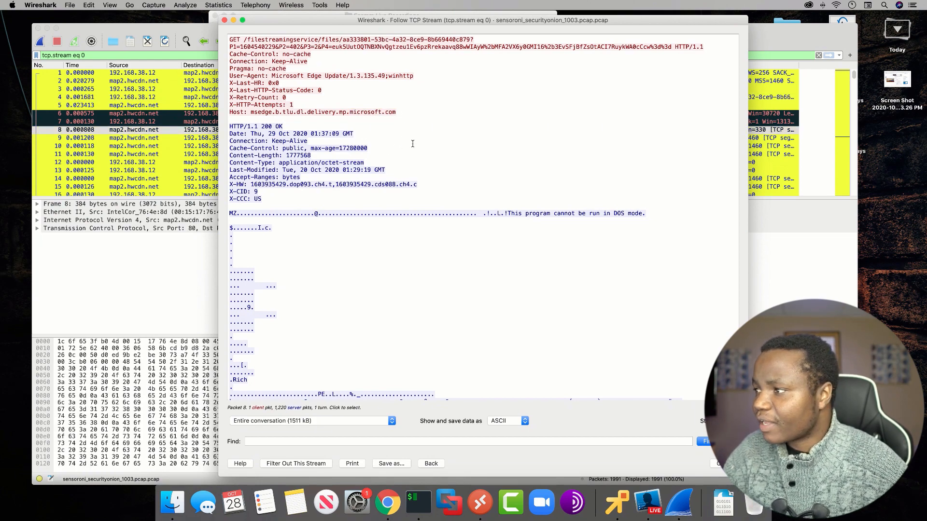
scroll(down, 3)
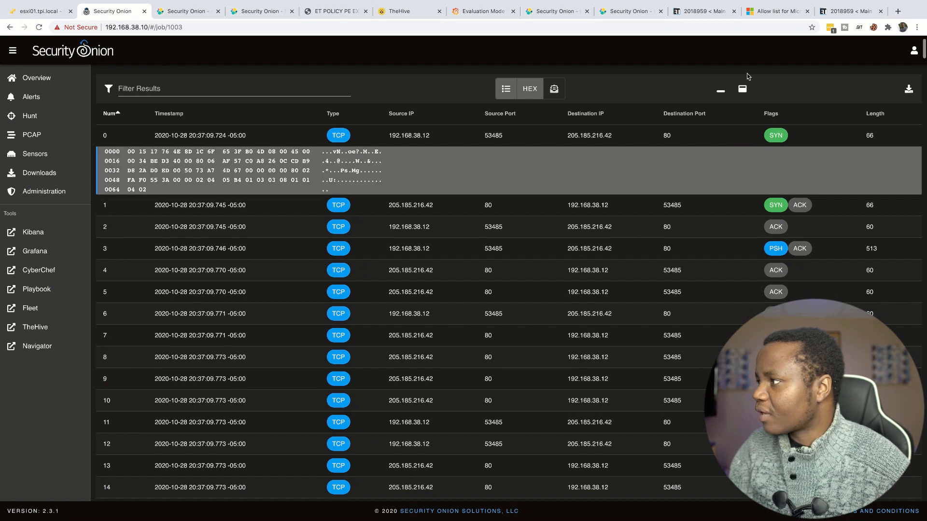
- Search the Microsoft Edge allow-list page for msedge.b.tlu.dl.delivery.mp.microsoft.com
click(849, 10)
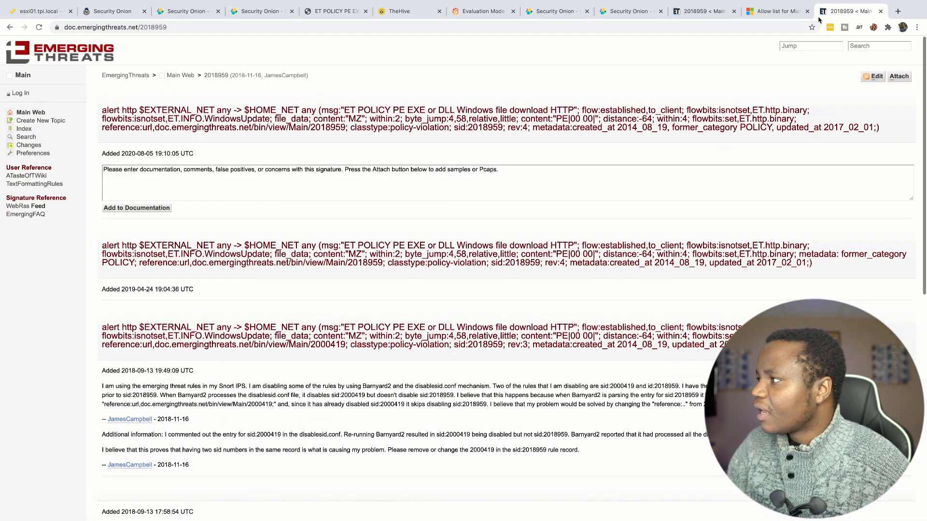
click(774, 10)
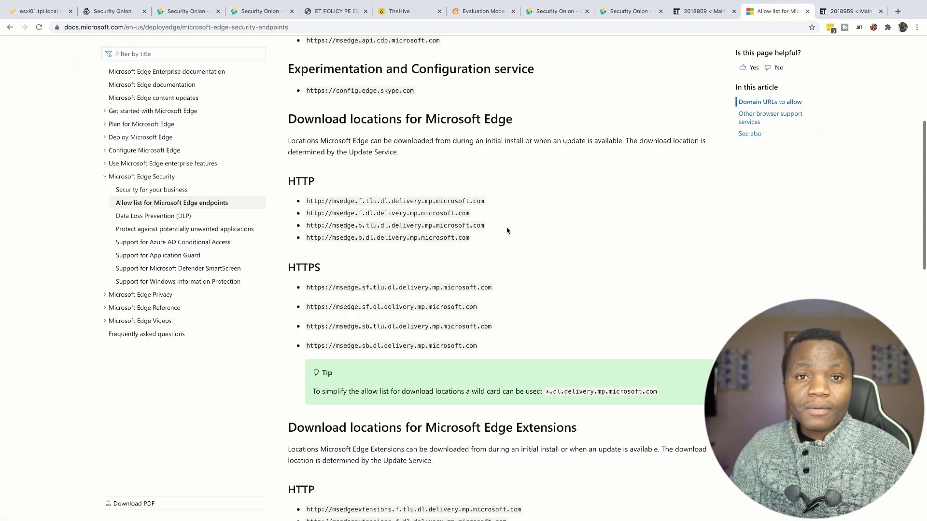
mouse_move(603, 168)
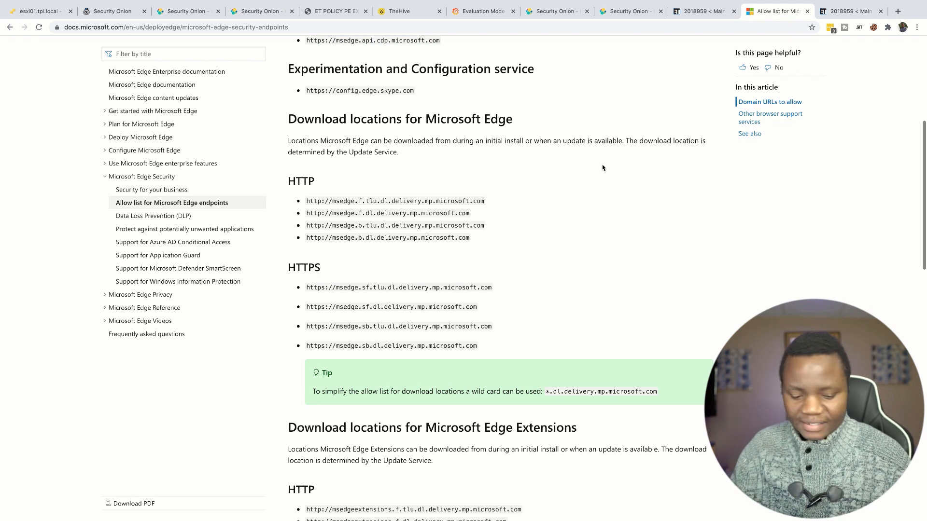
key(ctrl+f)
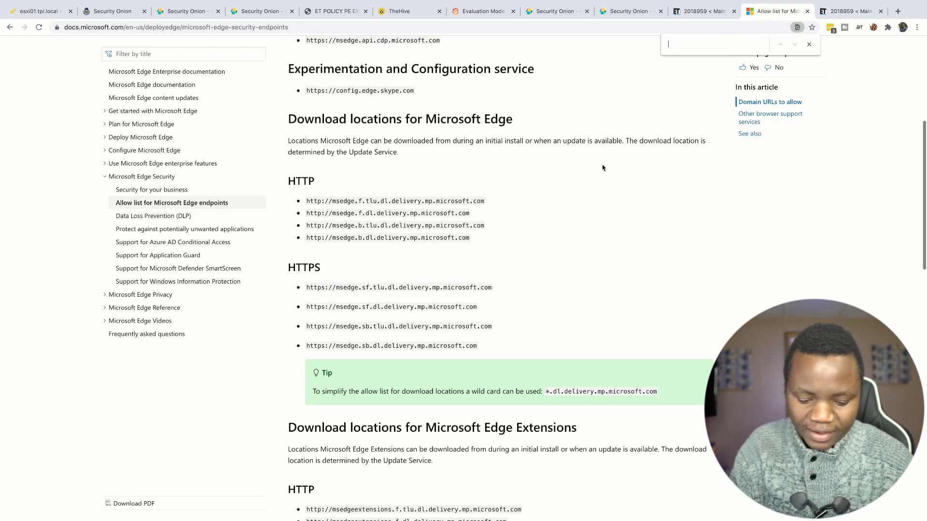
text(tlu.dl.delivery.mp.microsoft.co)
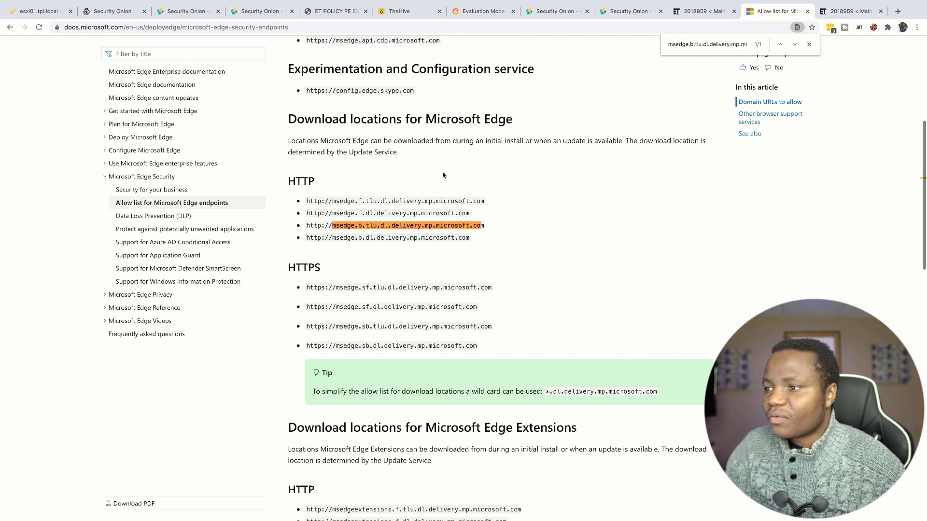
mouse_move(300, 136)
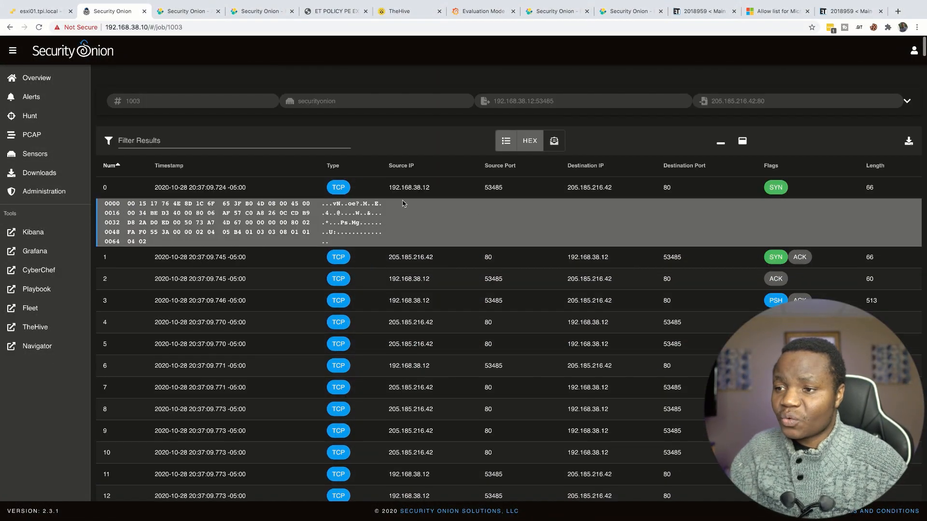
- Confirm the PE/DLL alert is acknowledged, then clear the Acknowledged and Escalated filters
click(30, 96)
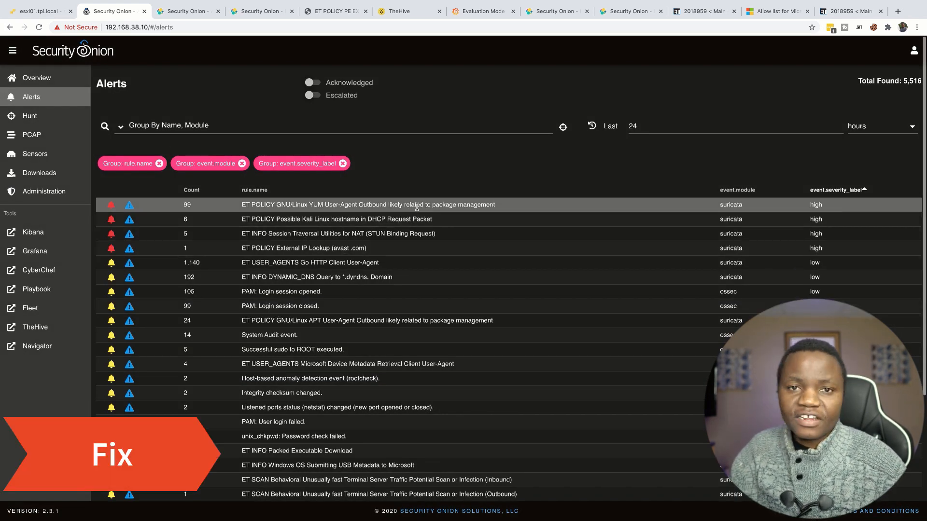
mouse_move(229, 106)
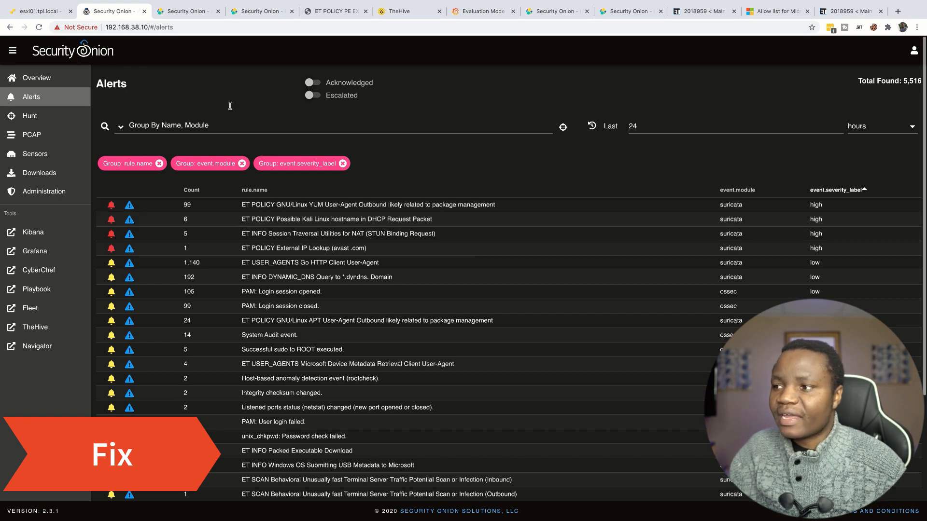
click(314, 95)
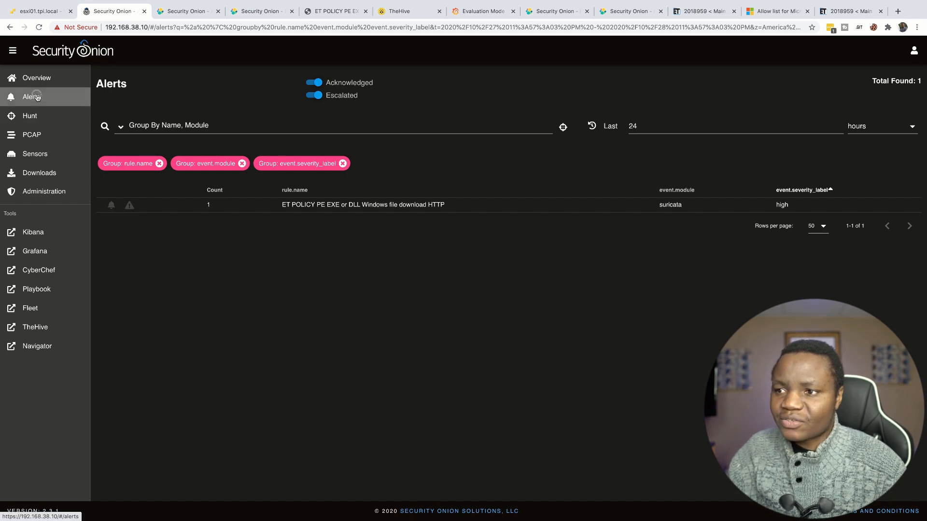
click(313, 82)
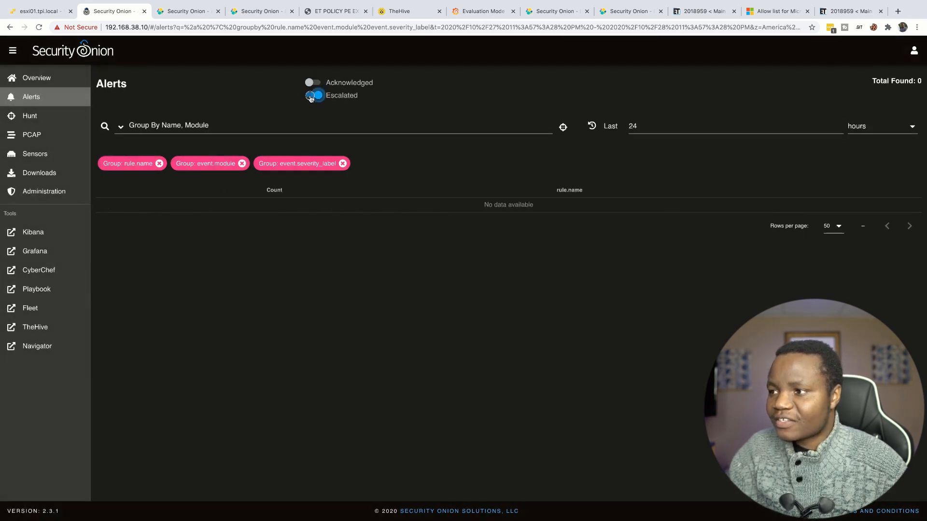
click(314, 95)
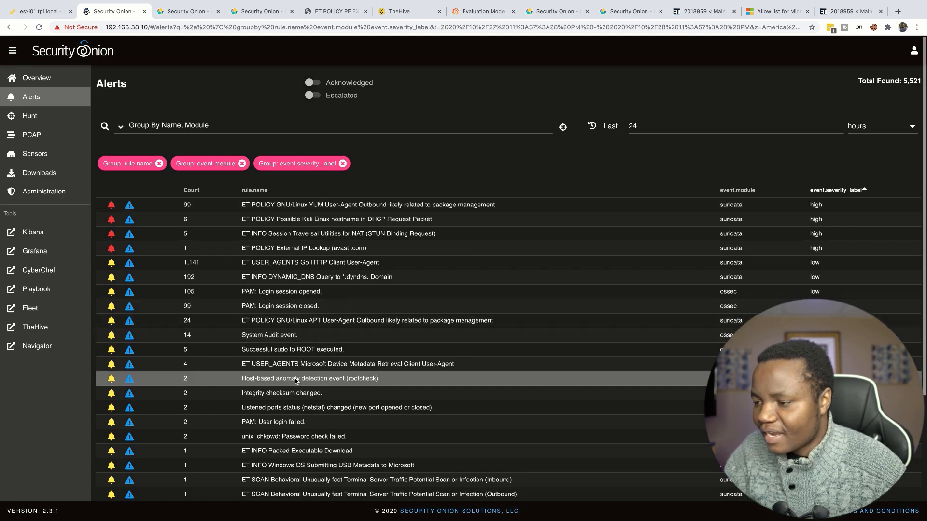
scroll(down, 3)
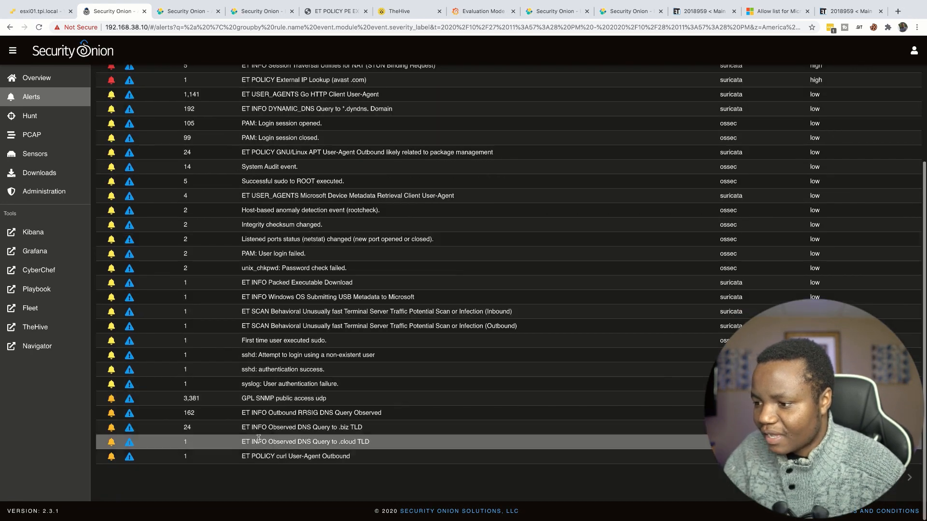